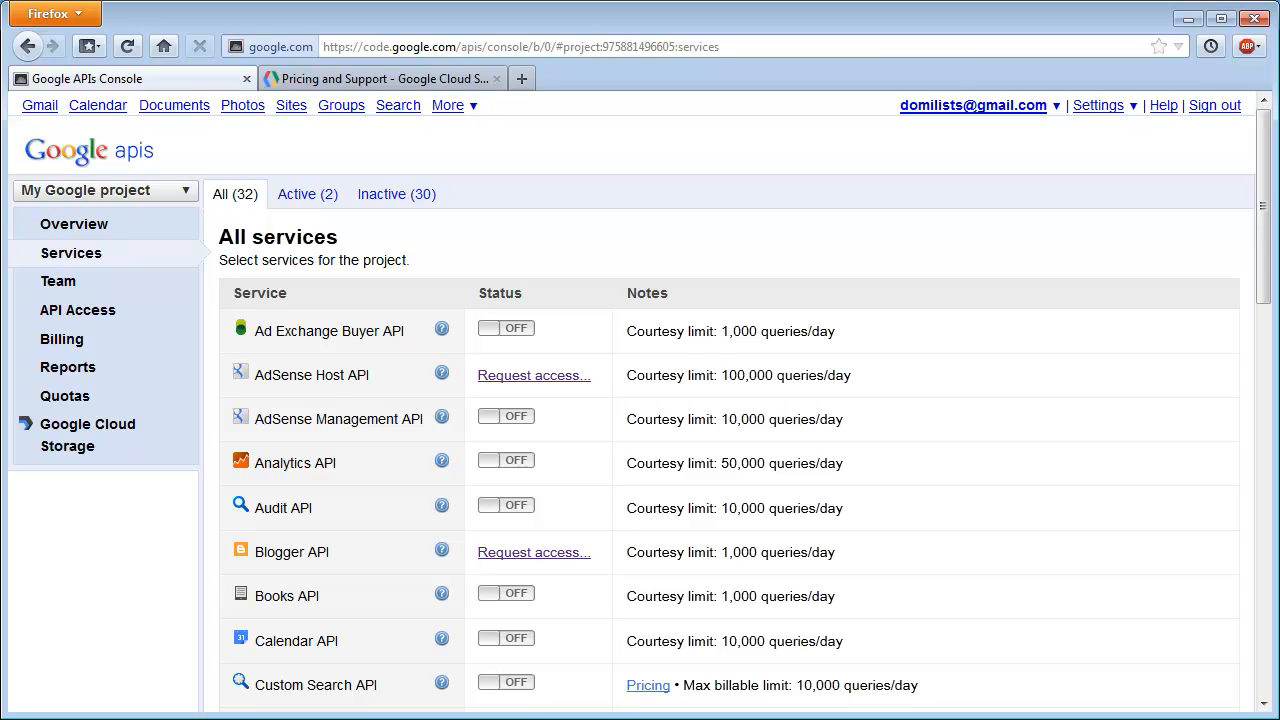
pyautogui.moveTo(1192, 280)
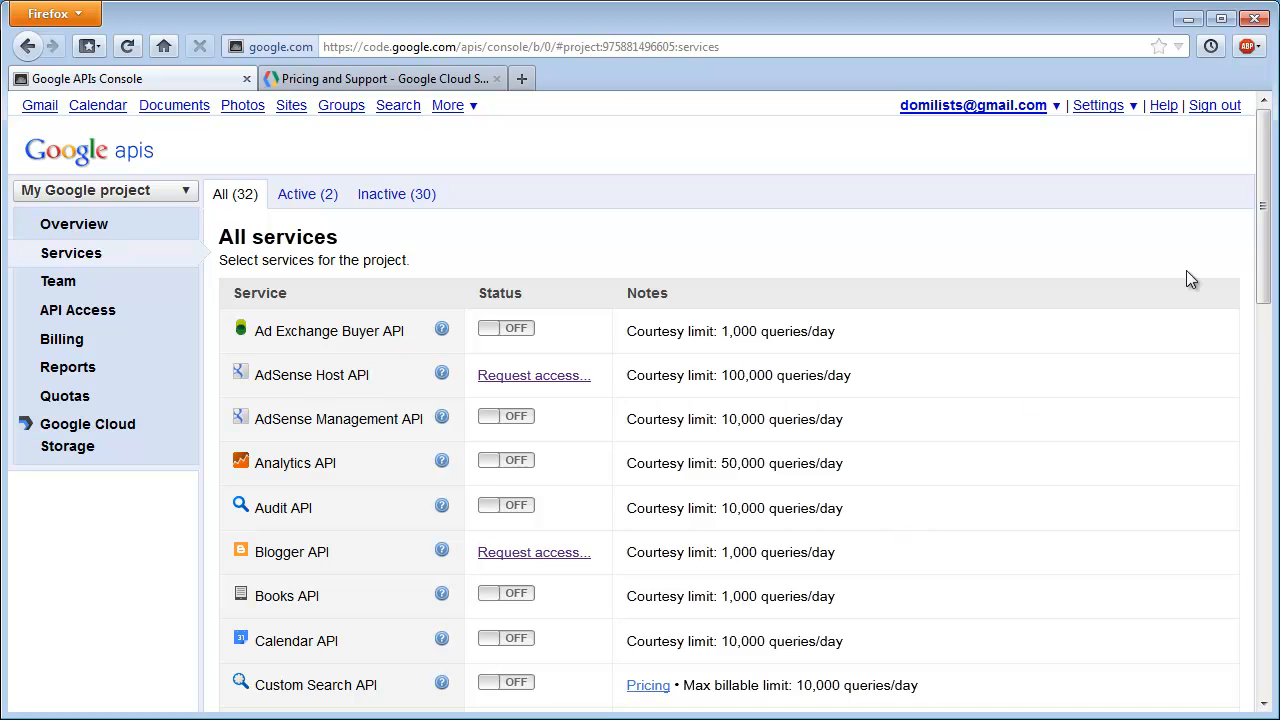
# Scroll through the console and switch to the Cloud Storage pricing page.
pyautogui.scroll(-3)
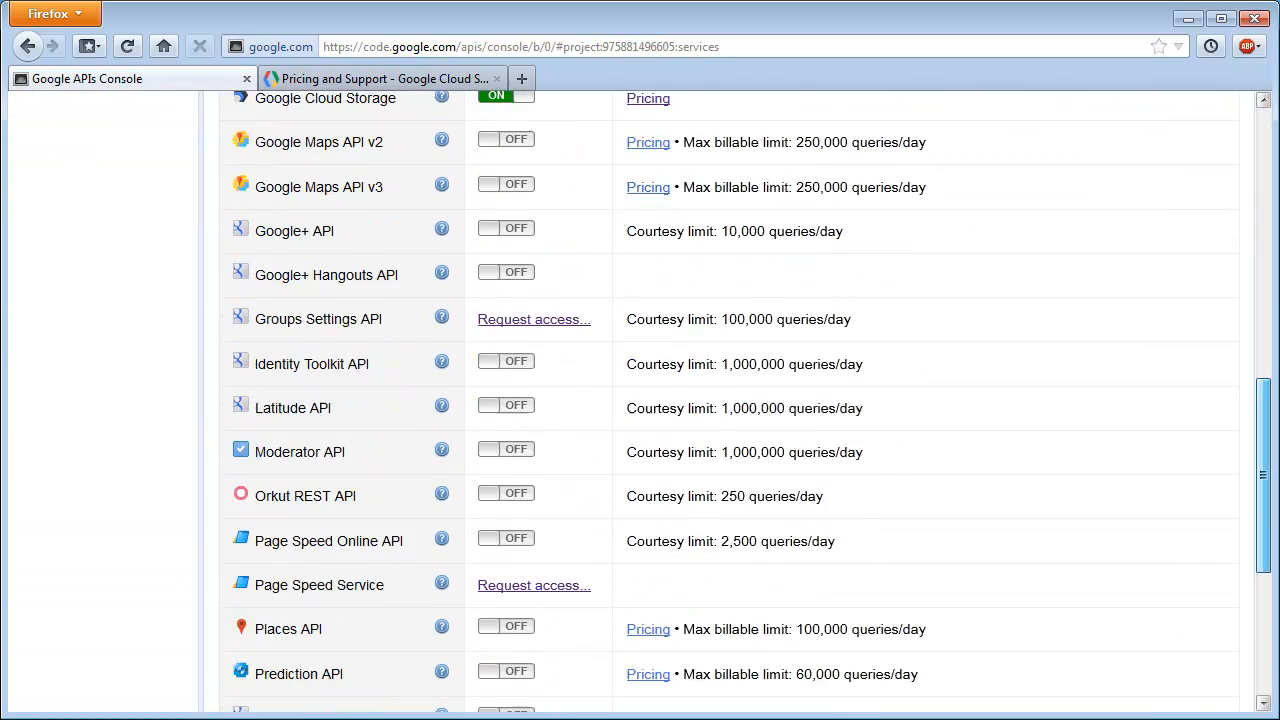
pyautogui.scroll(-3)
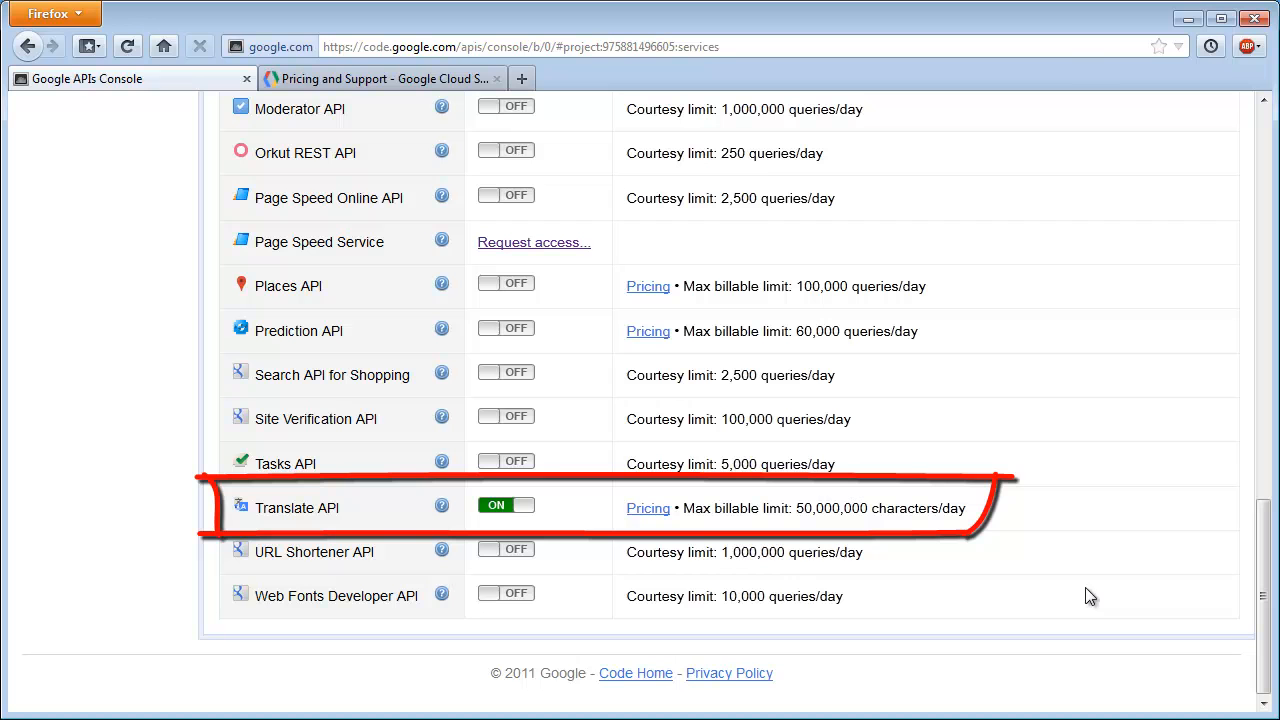
pyautogui.moveTo(548, 514)
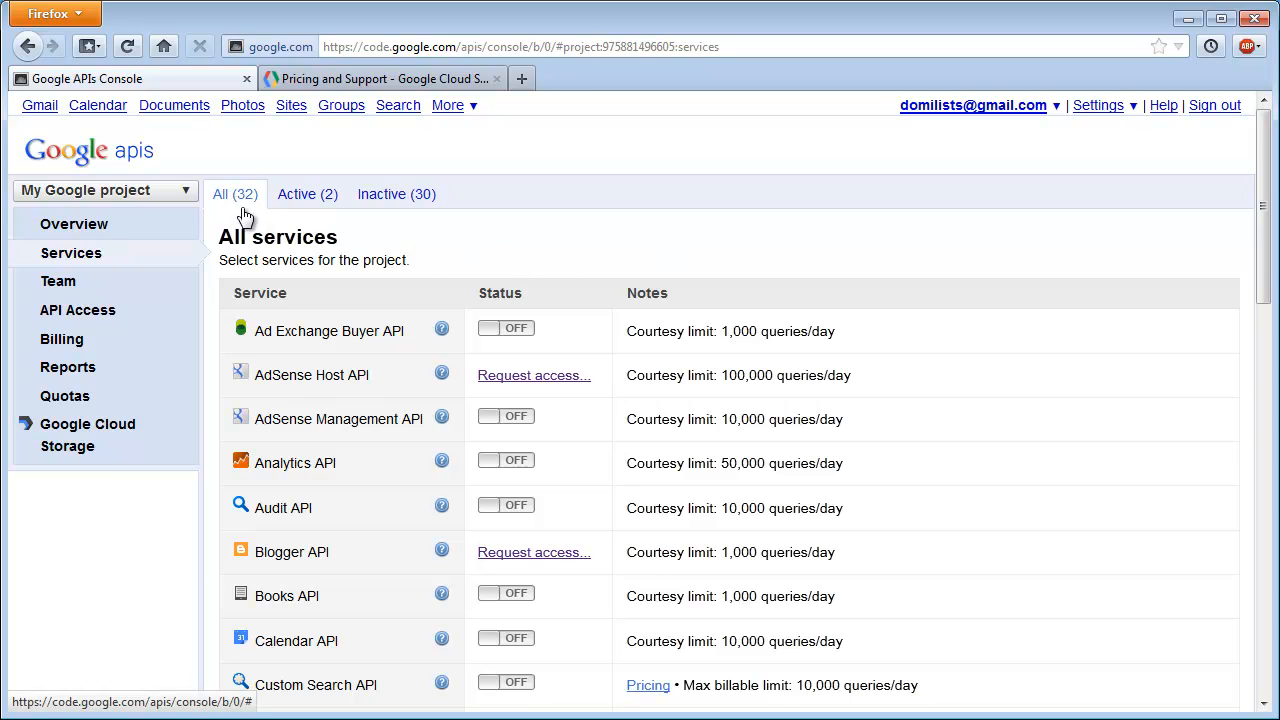
pyautogui.scroll(-3)
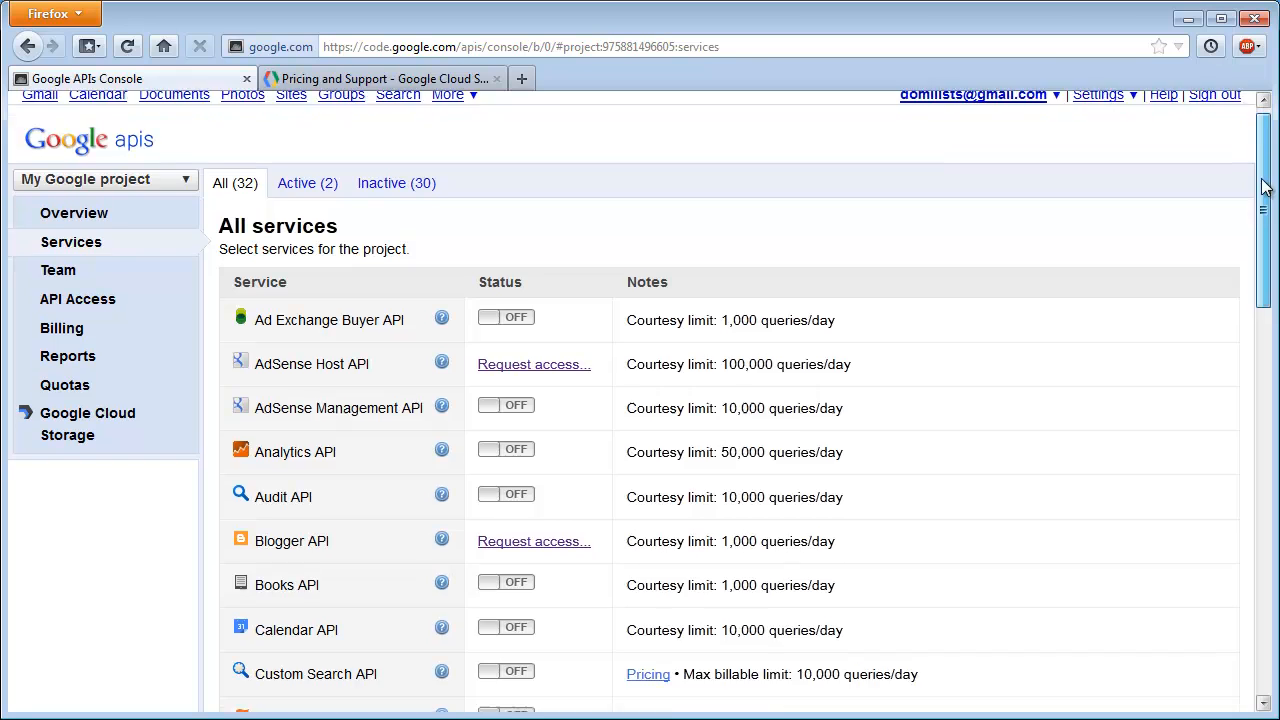
pyautogui.scroll(-3)
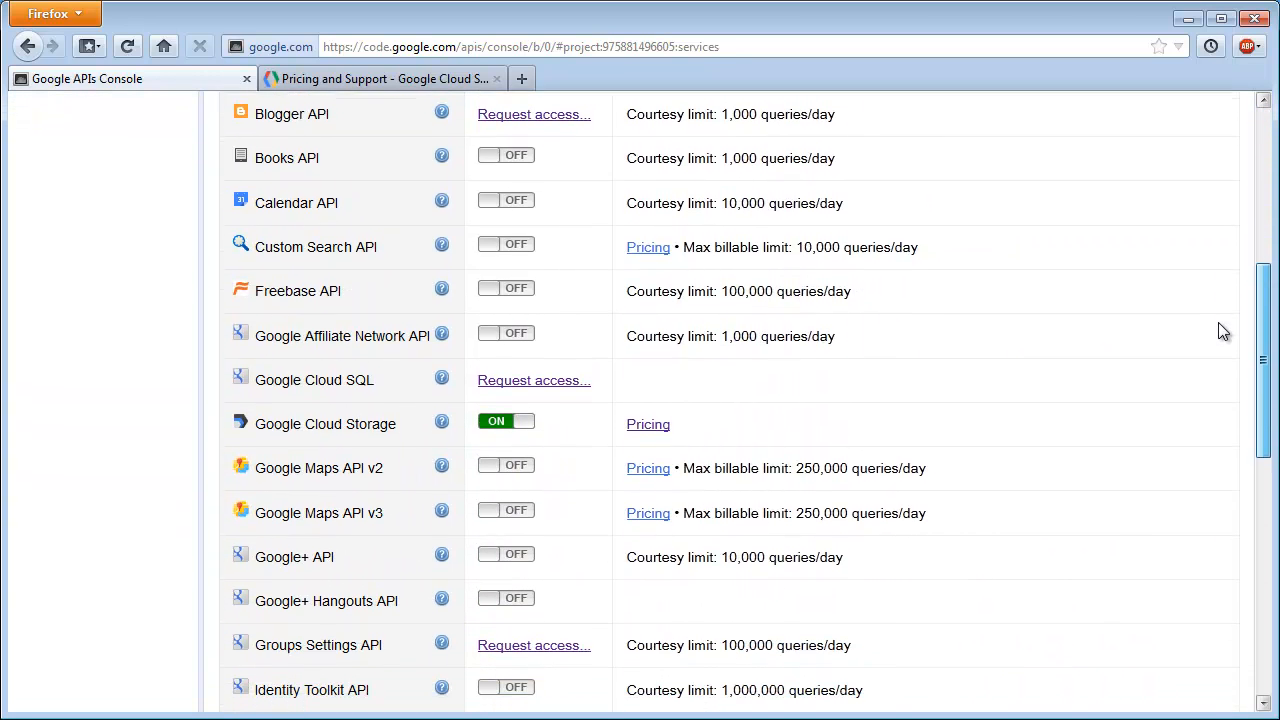
pyautogui.scroll(-3)
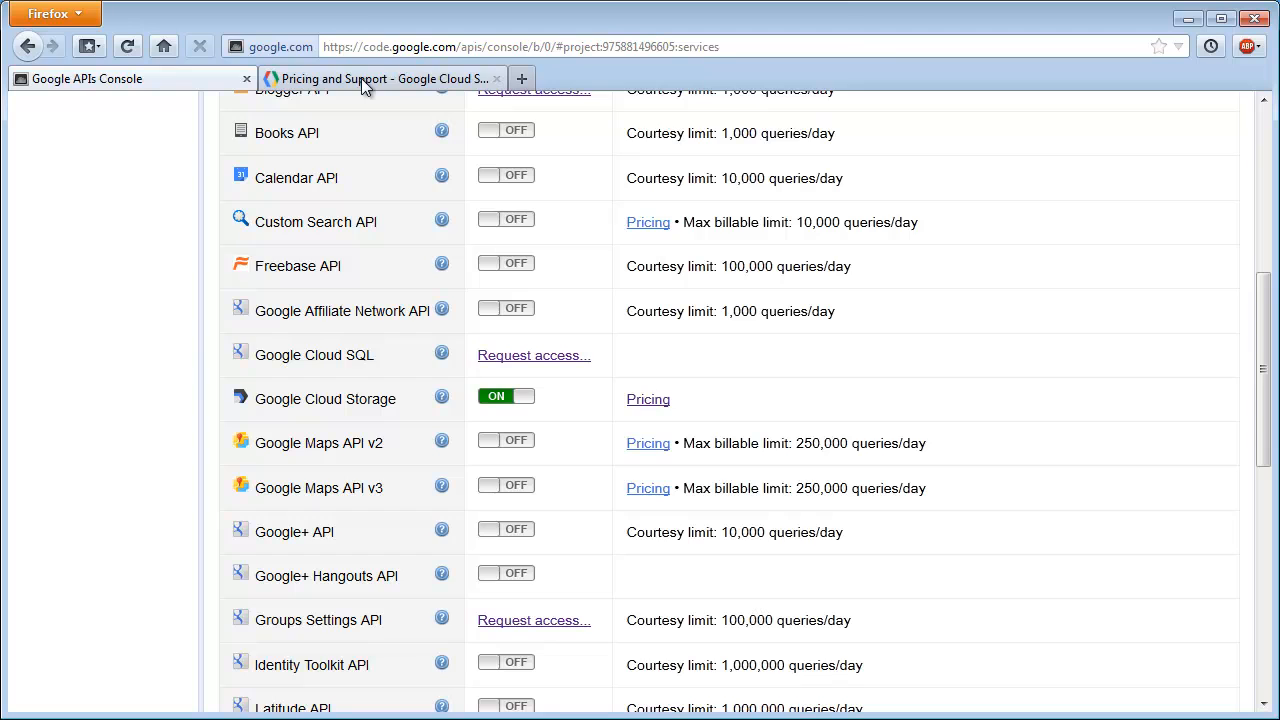
pyautogui.click(648, 400)
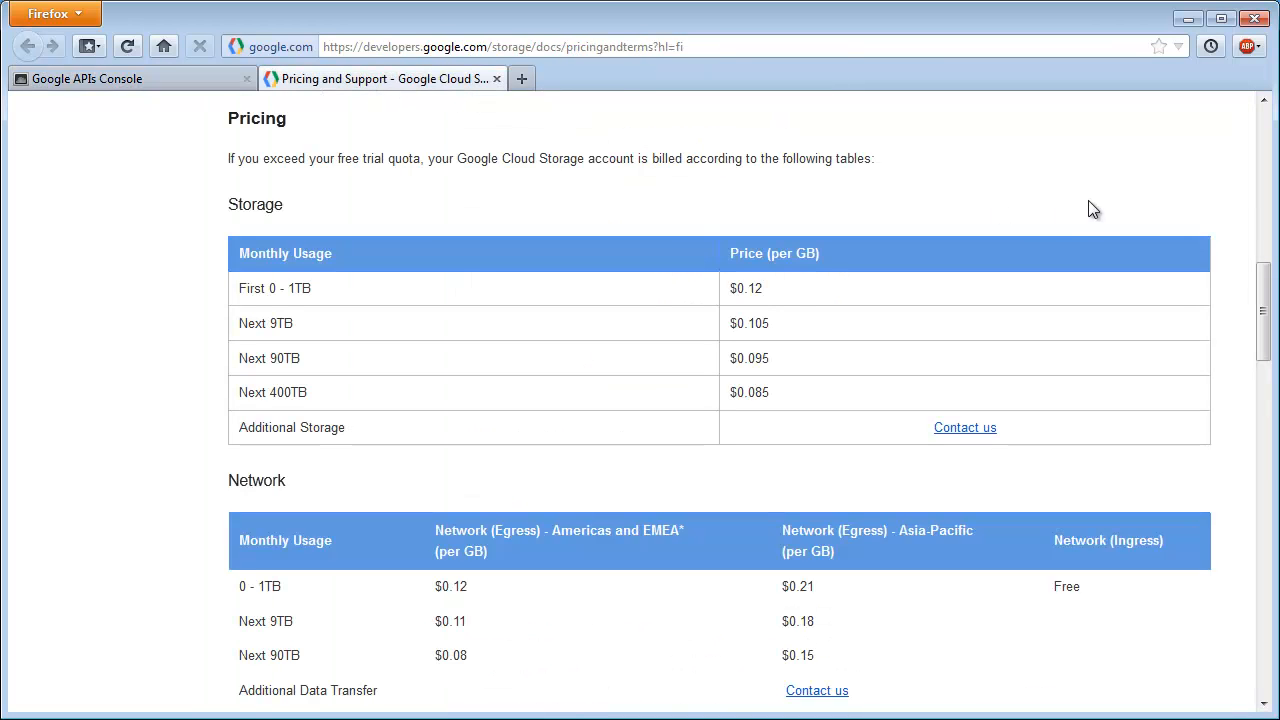
pyautogui.moveTo(792, 298)
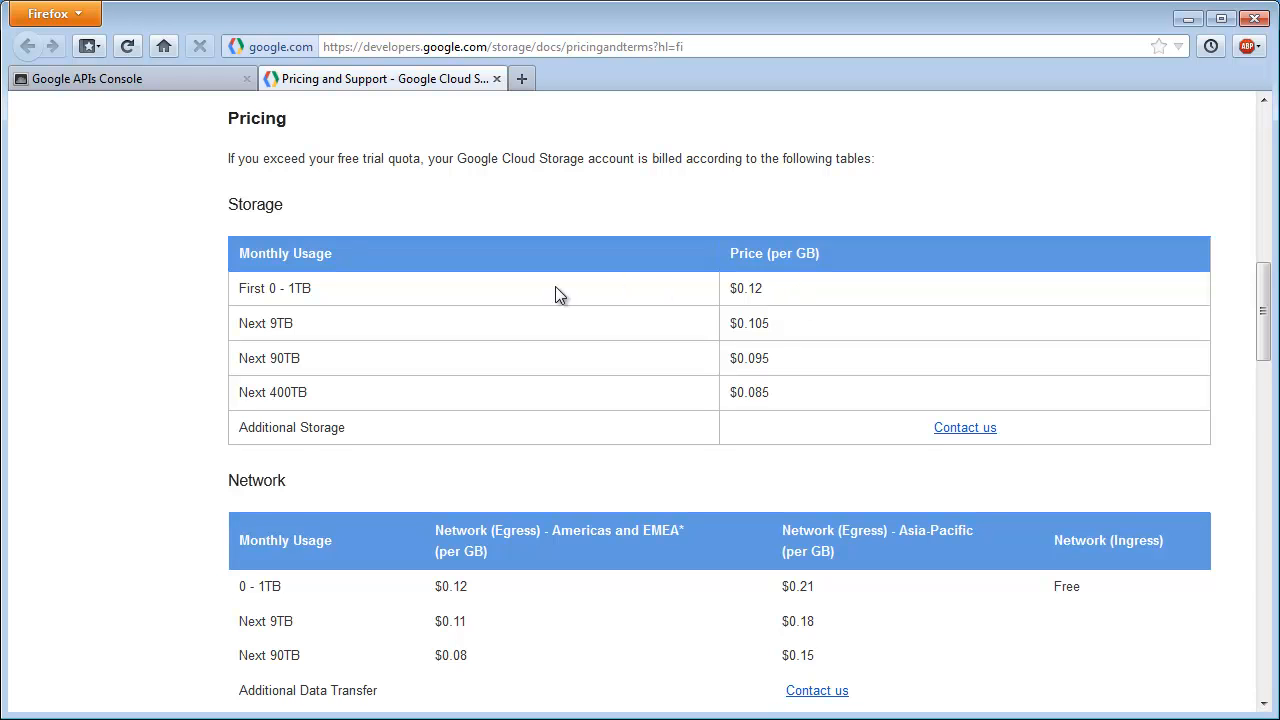
pyautogui.moveTo(452, 290)
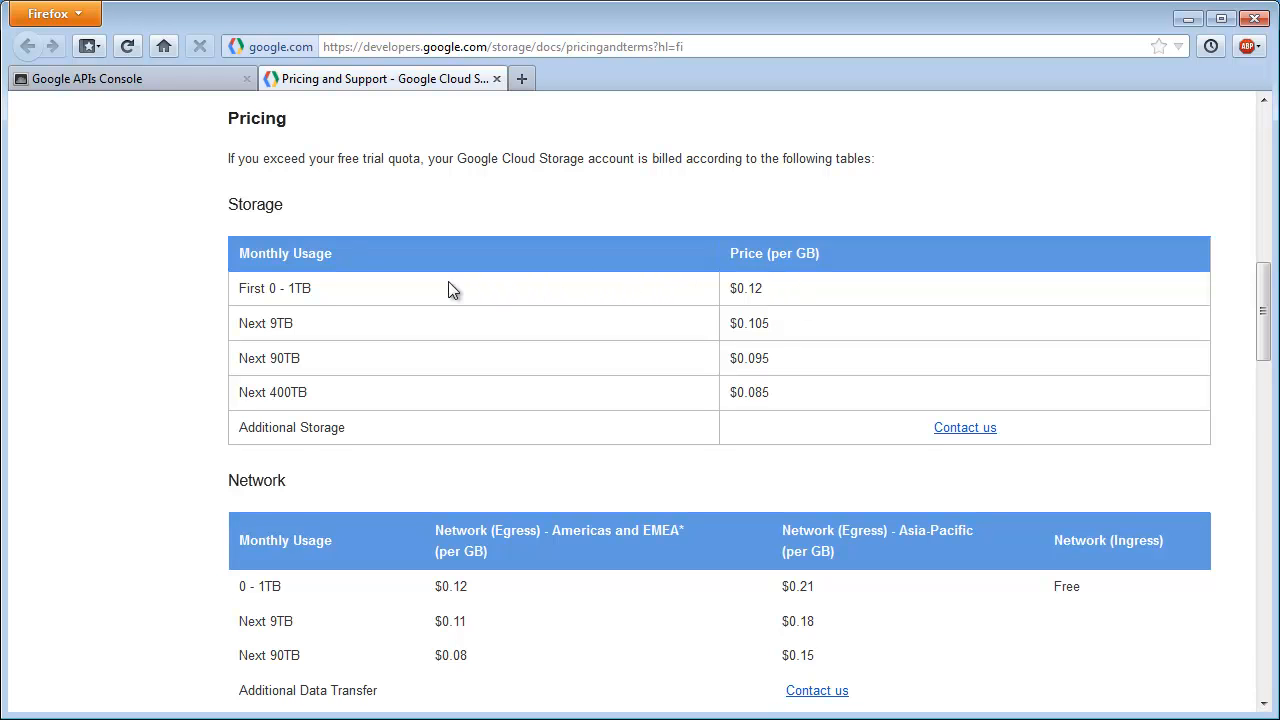
pyautogui.moveTo(326, 296)
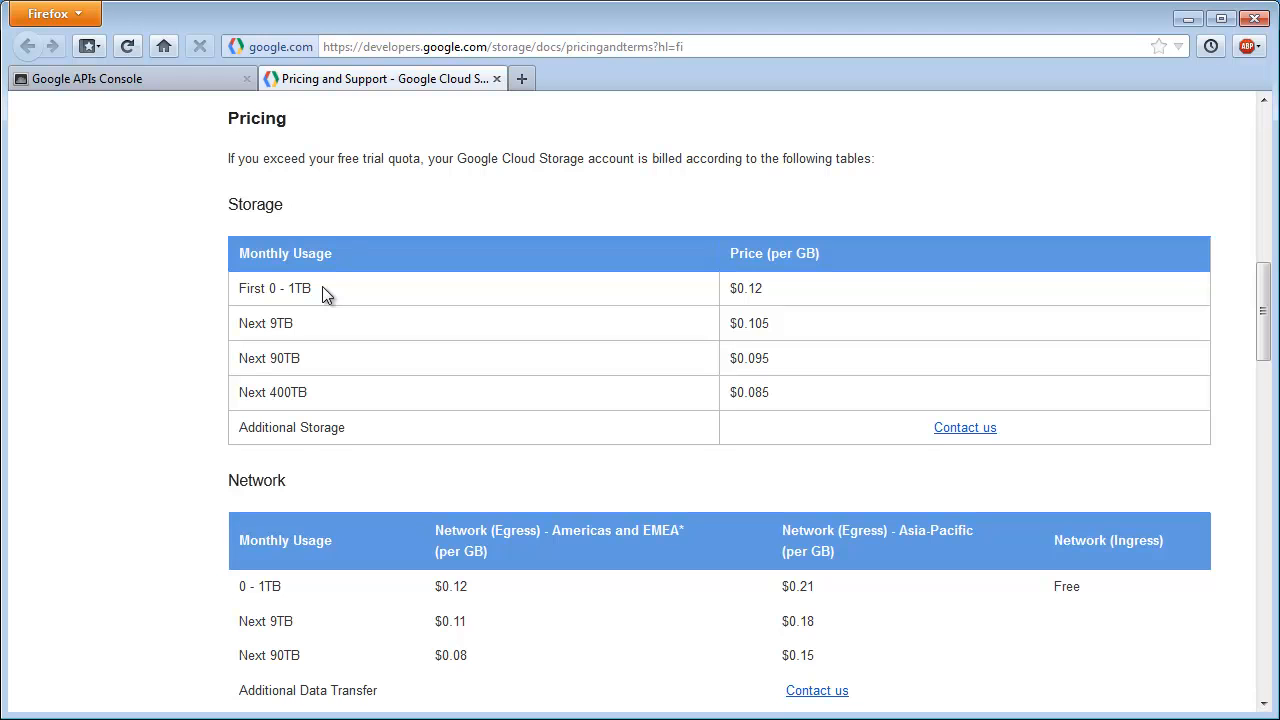
pyautogui.moveTo(582, 552)
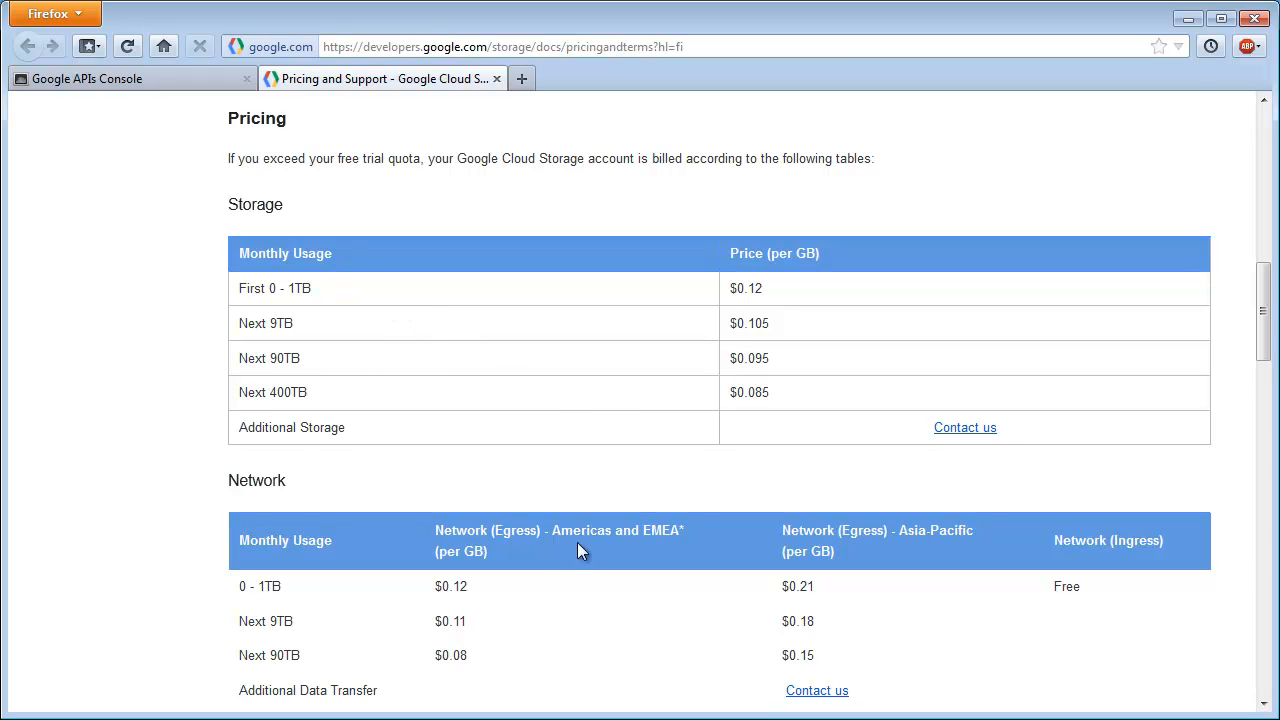
pyautogui.moveTo(484, 596)
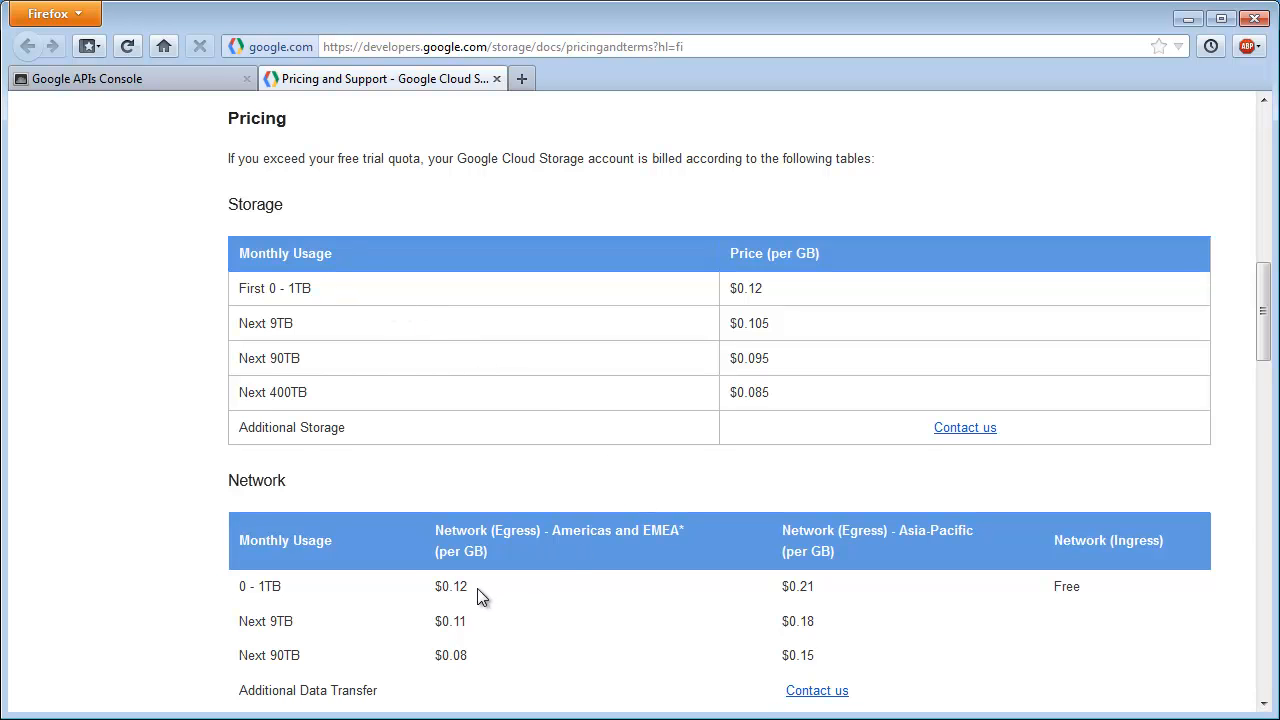
pyautogui.moveTo(568, 552)
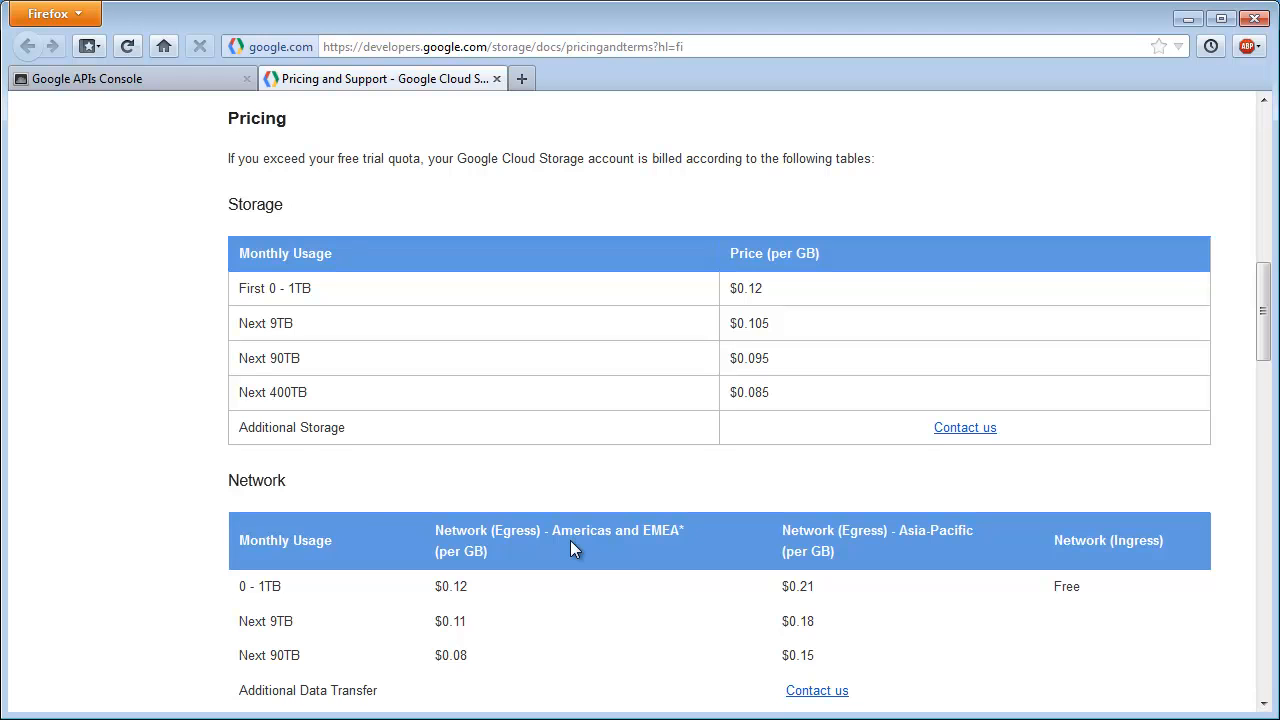
pyautogui.moveTo(324, 588)
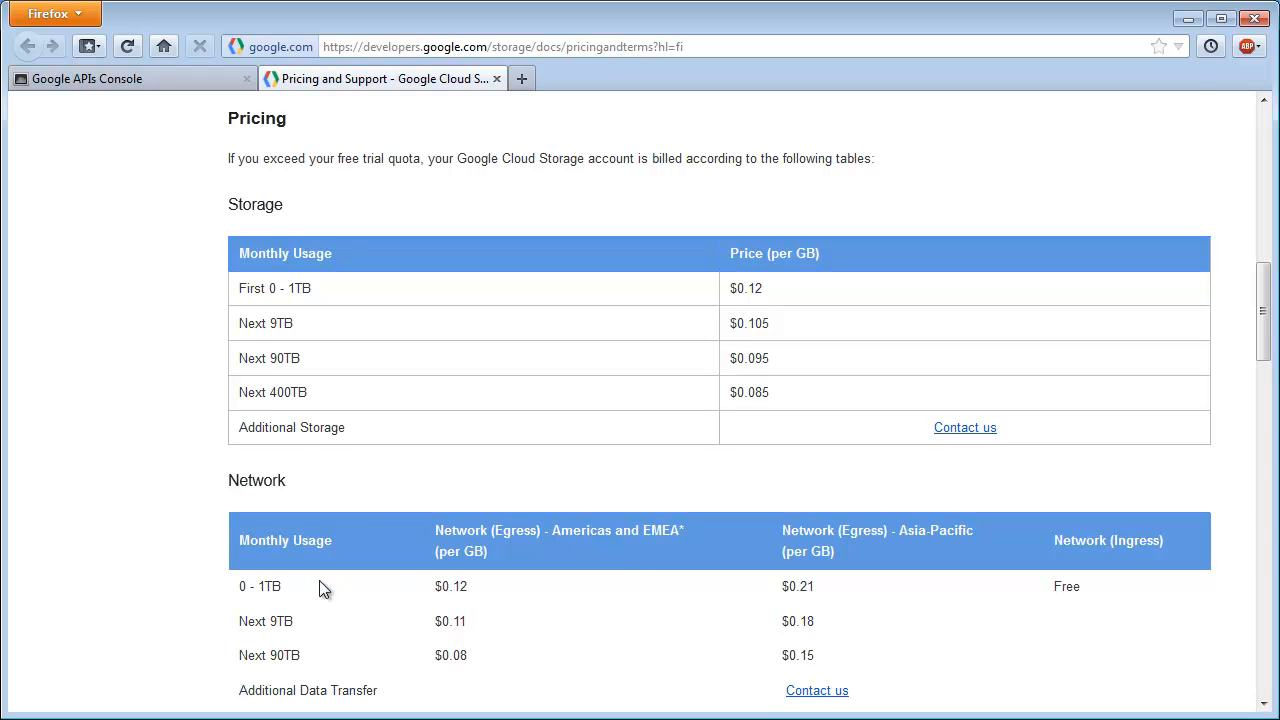
pyautogui.moveTo(780, 588)
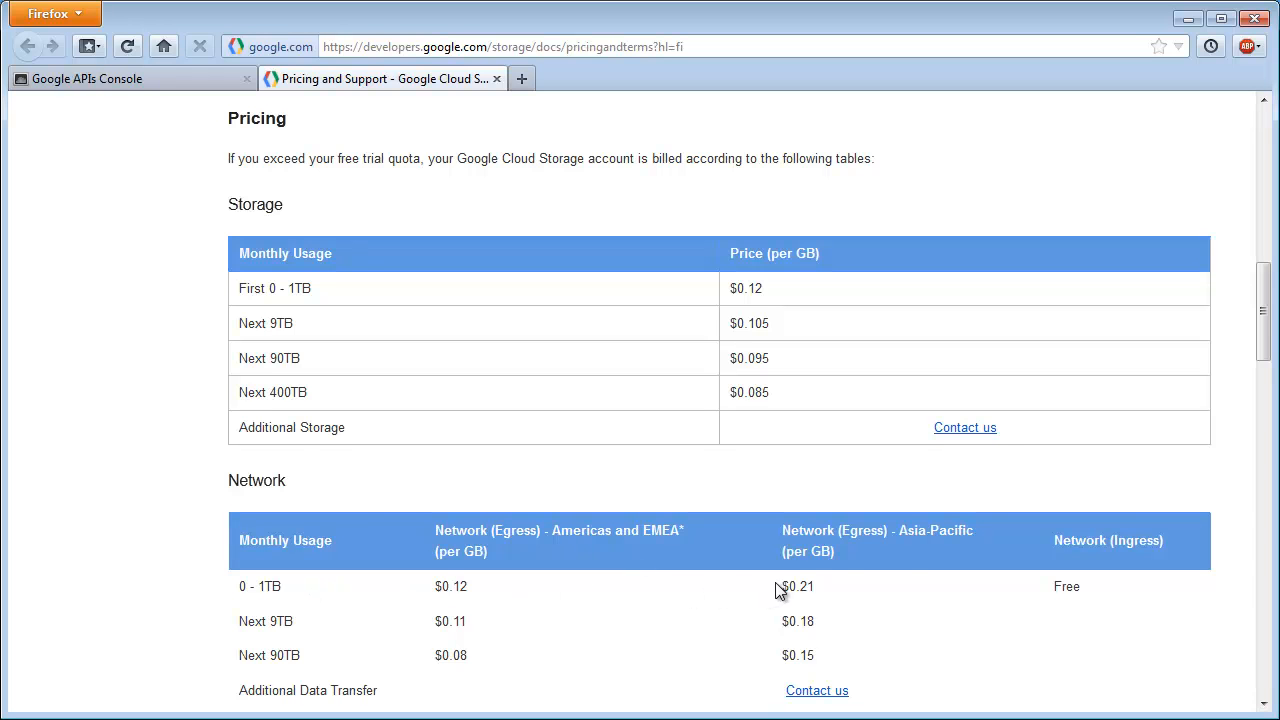
pyautogui.moveTo(904, 552)
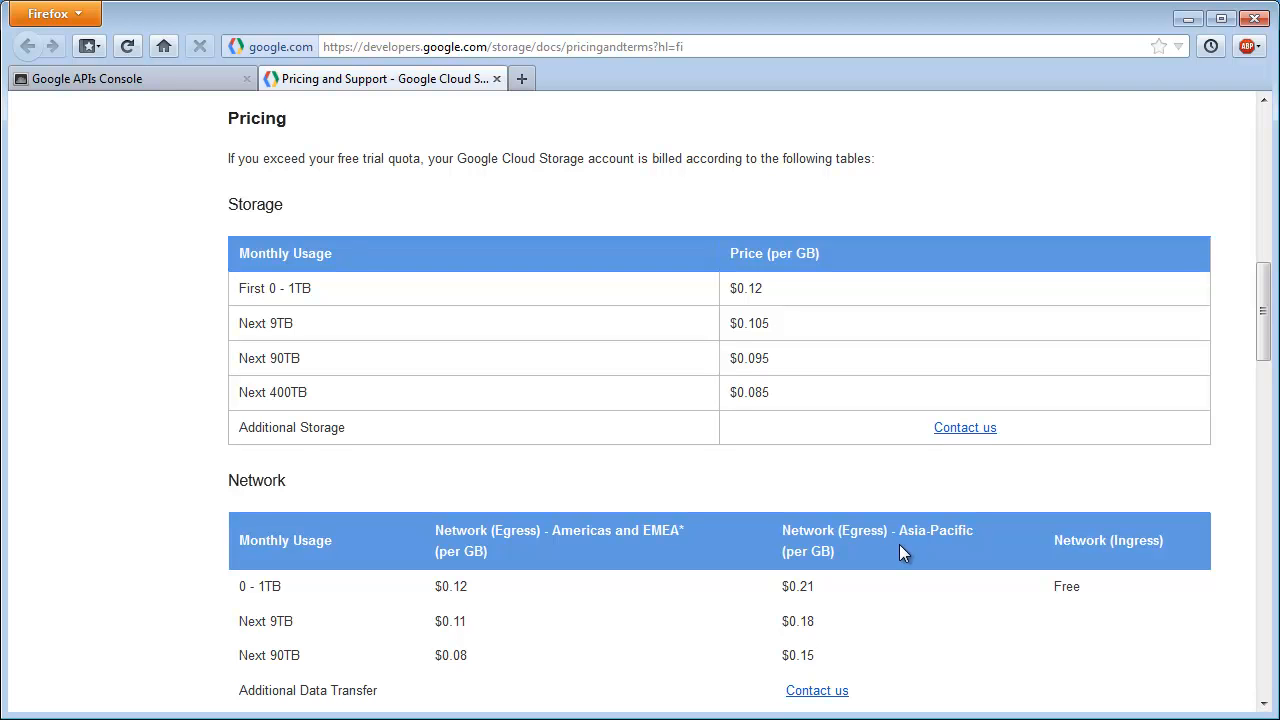
pyautogui.moveTo(1258, 350)
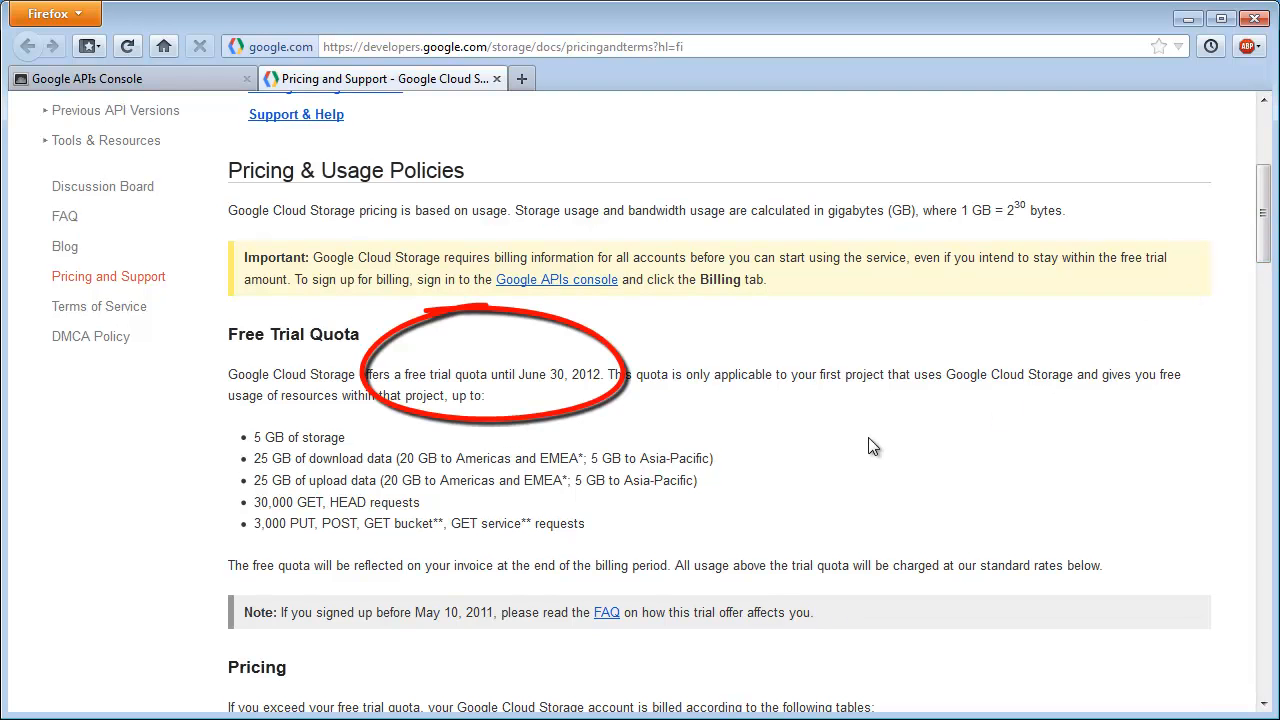
pyautogui.moveTo(668, 412)
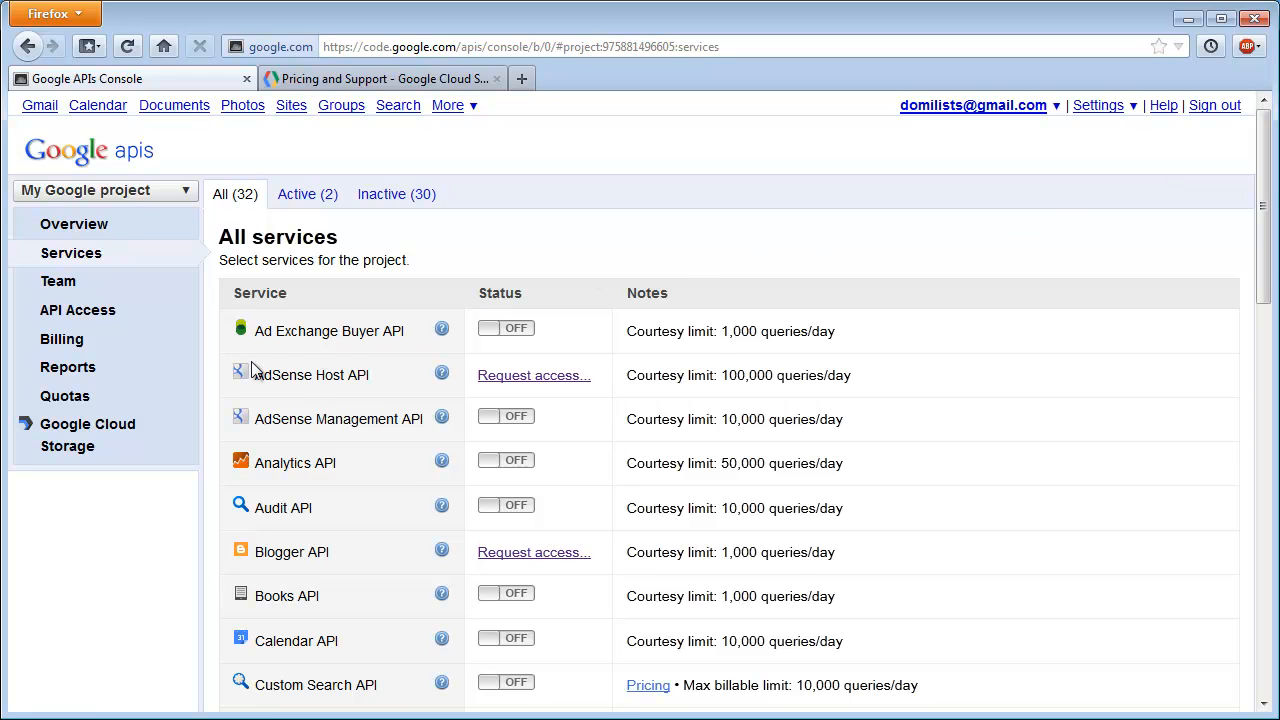
pyautogui.moveTo(116, 444)
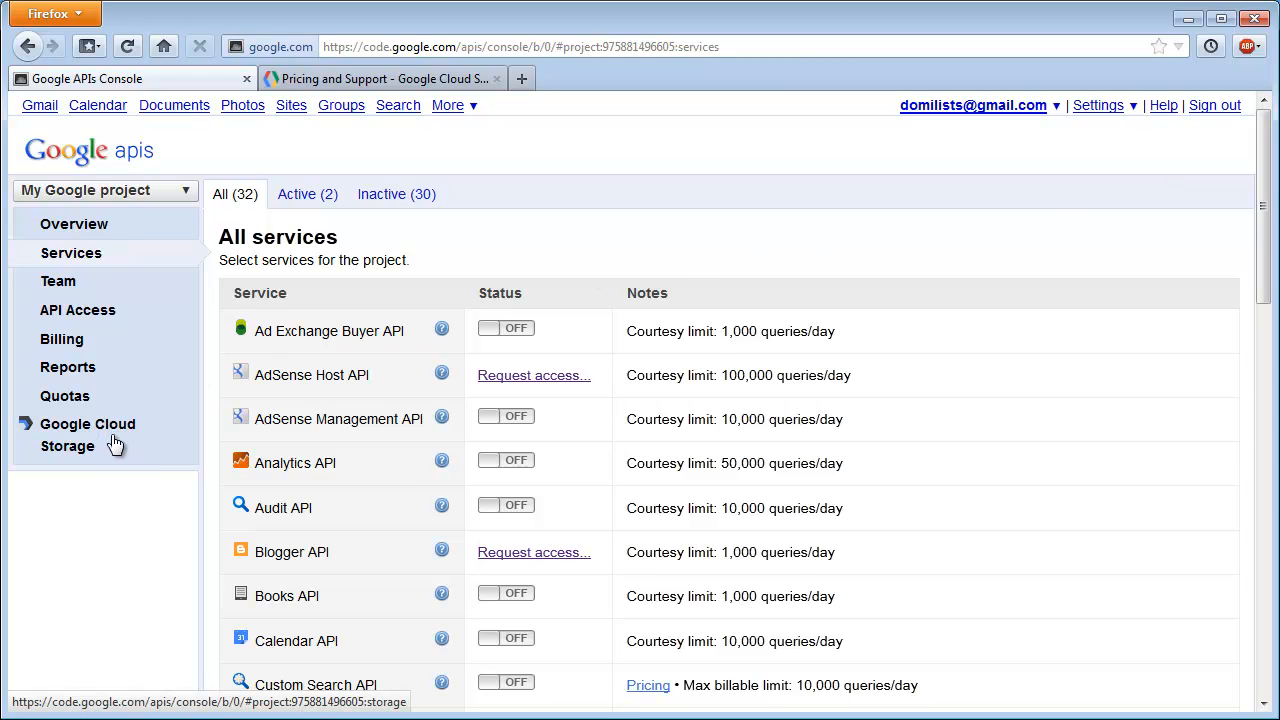
pyautogui.moveTo(104, 448)
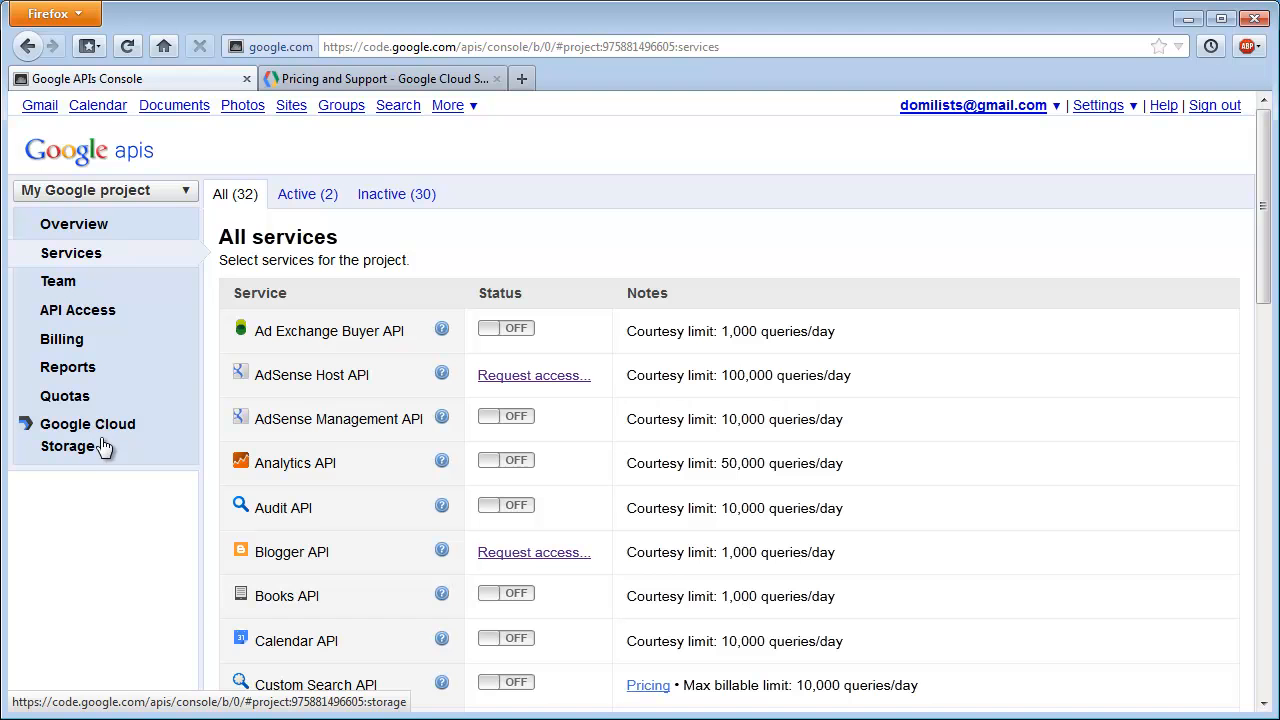
pyautogui.moveTo(88, 436)
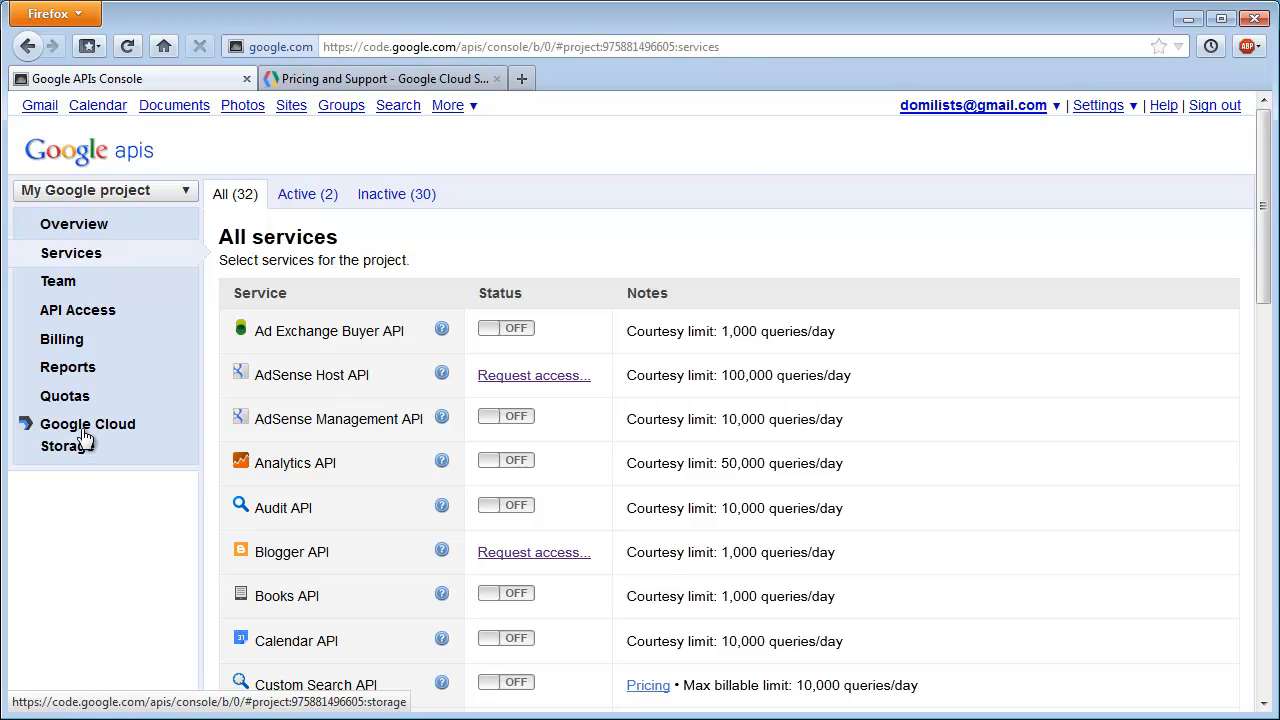
# Show the Storage Access page and bring up link options for Google Cloud Storage Manager.
pyautogui.click(88, 436)
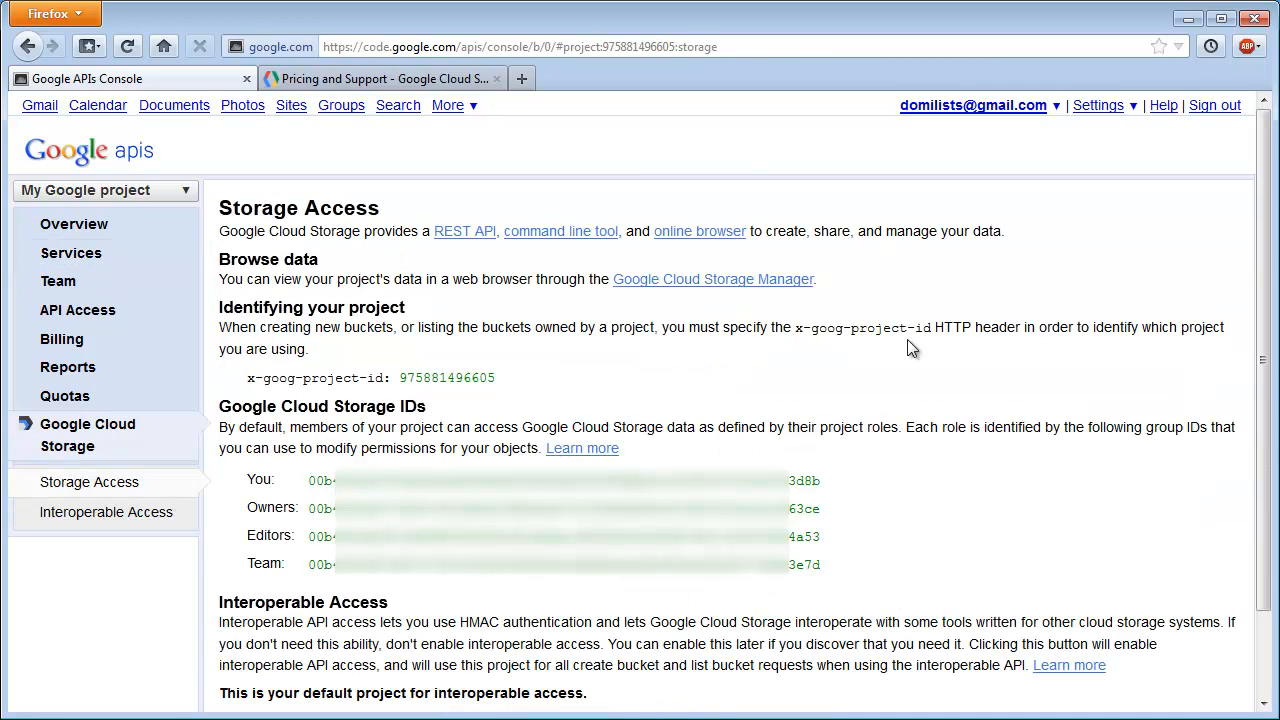
pyautogui.moveTo(1164, 240)
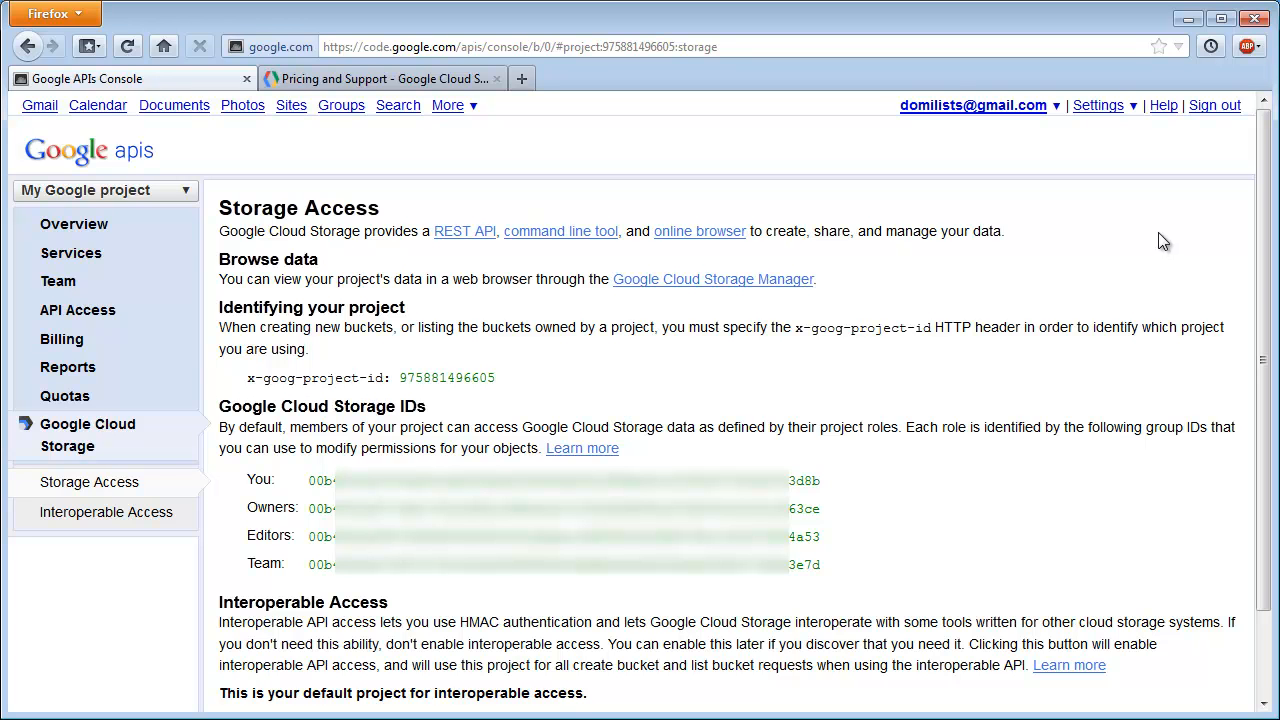
pyautogui.moveTo(1144, 236)
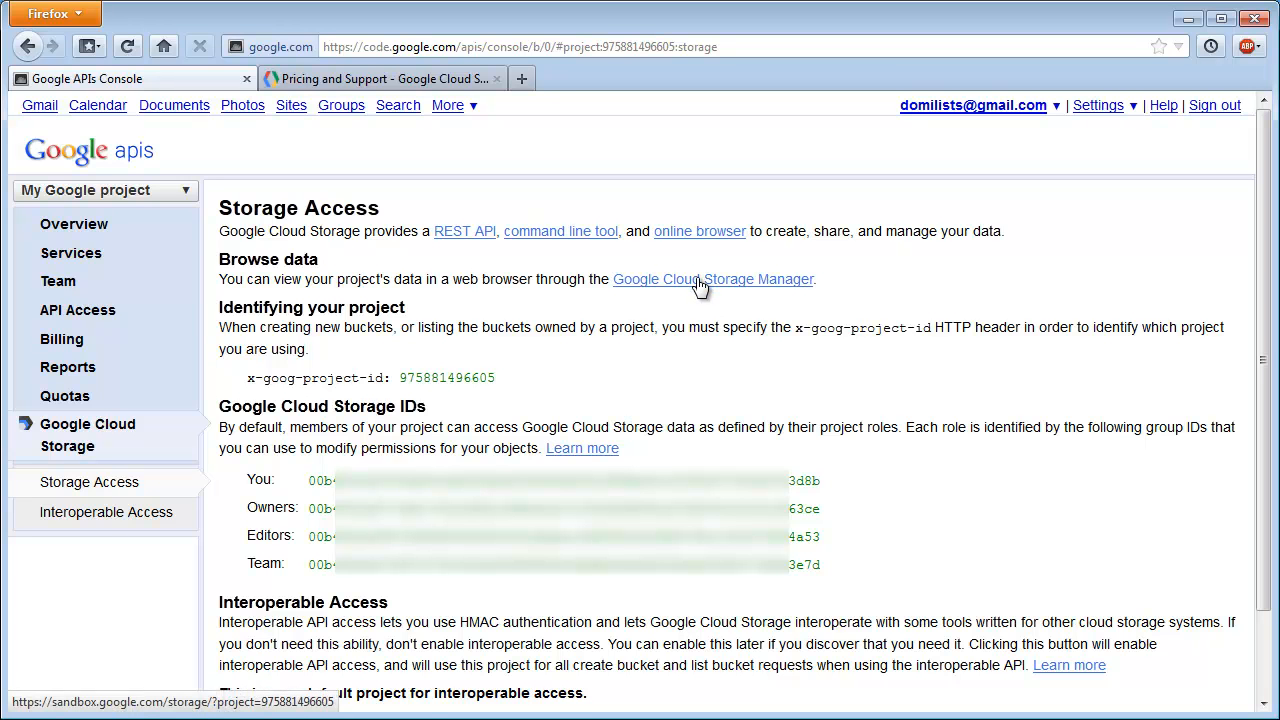
pyautogui.rightClick(712, 280)
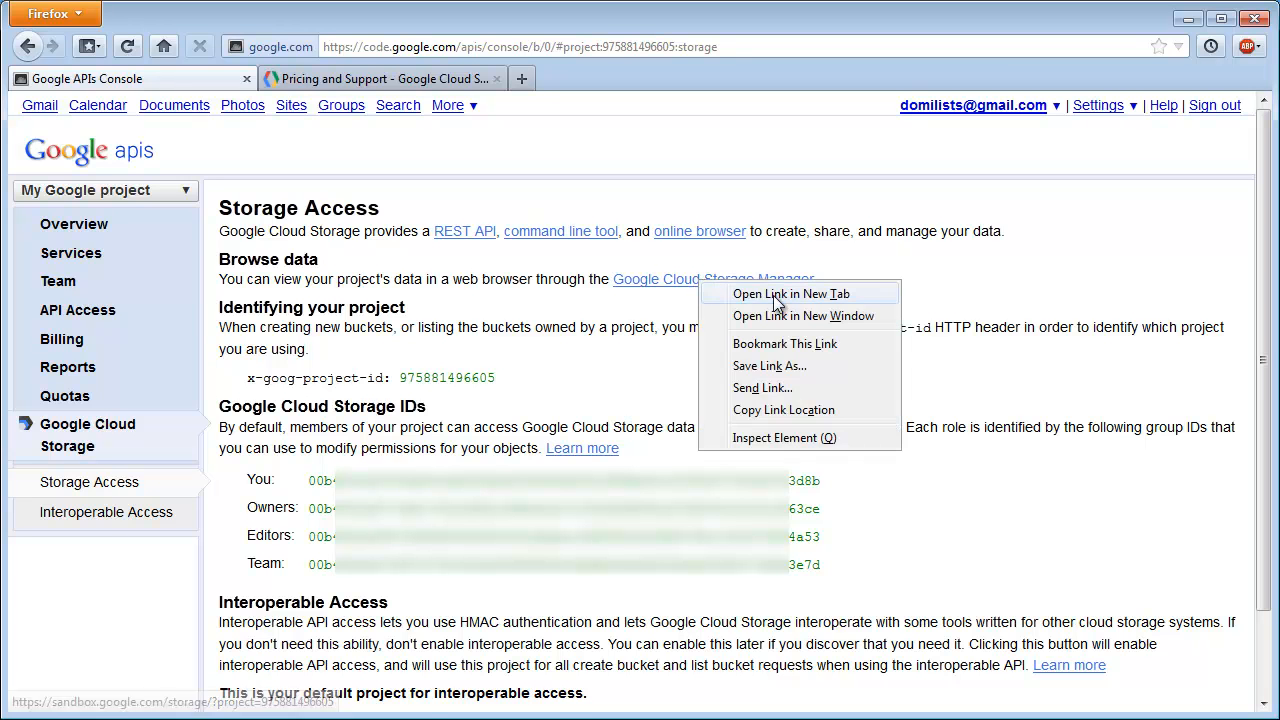
pyautogui.click(792, 292)
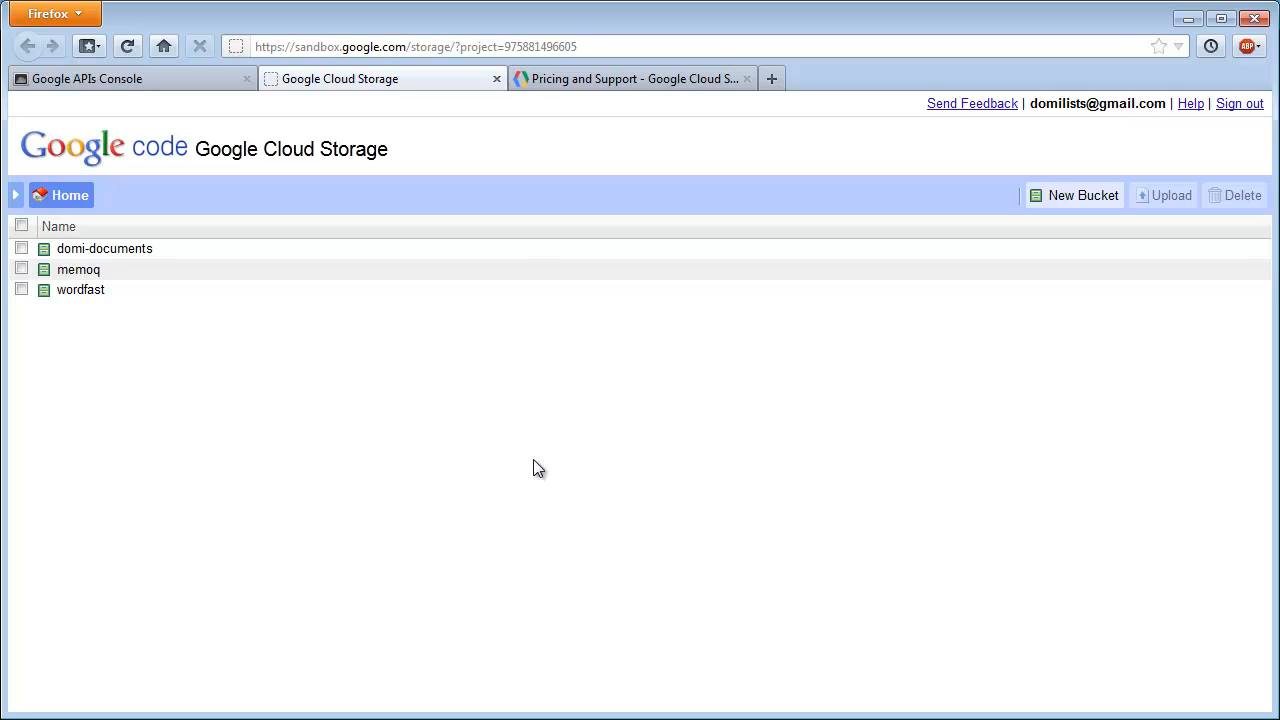
pyautogui.moveTo(532, 464)
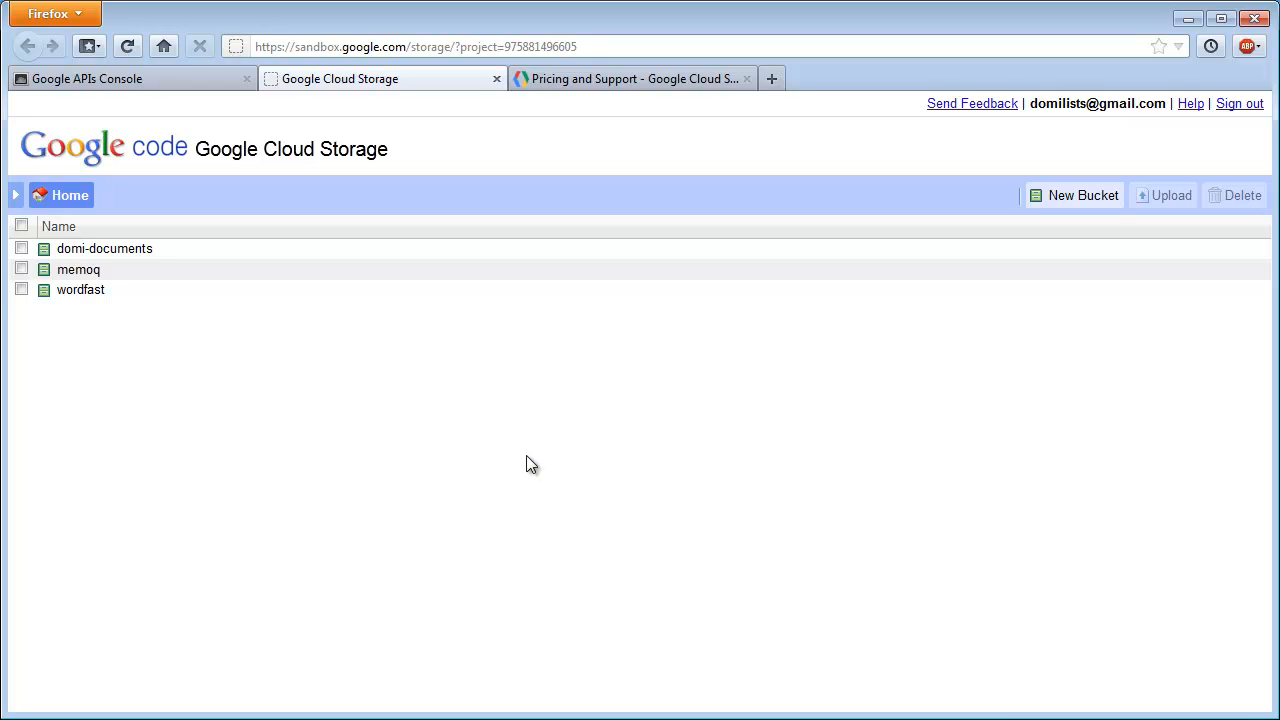
pyautogui.moveTo(524, 442)
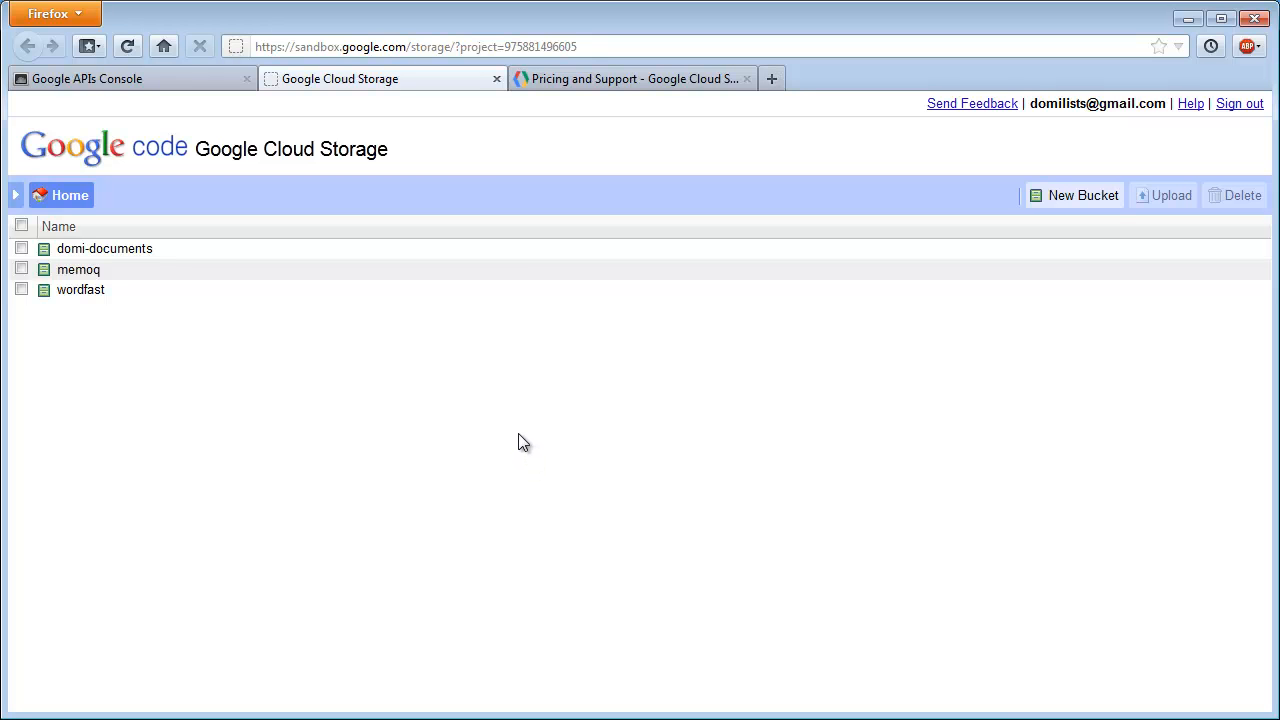
pyautogui.moveTo(504, 416)
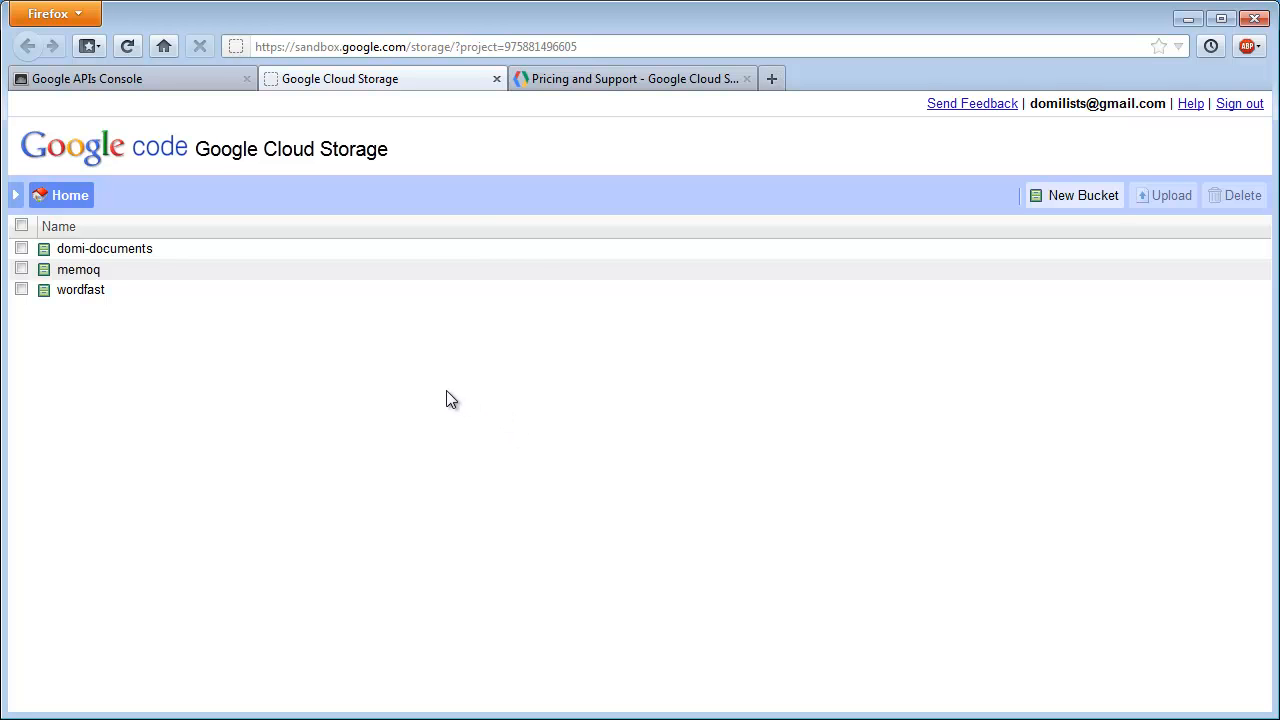
pyautogui.click(80, 288)
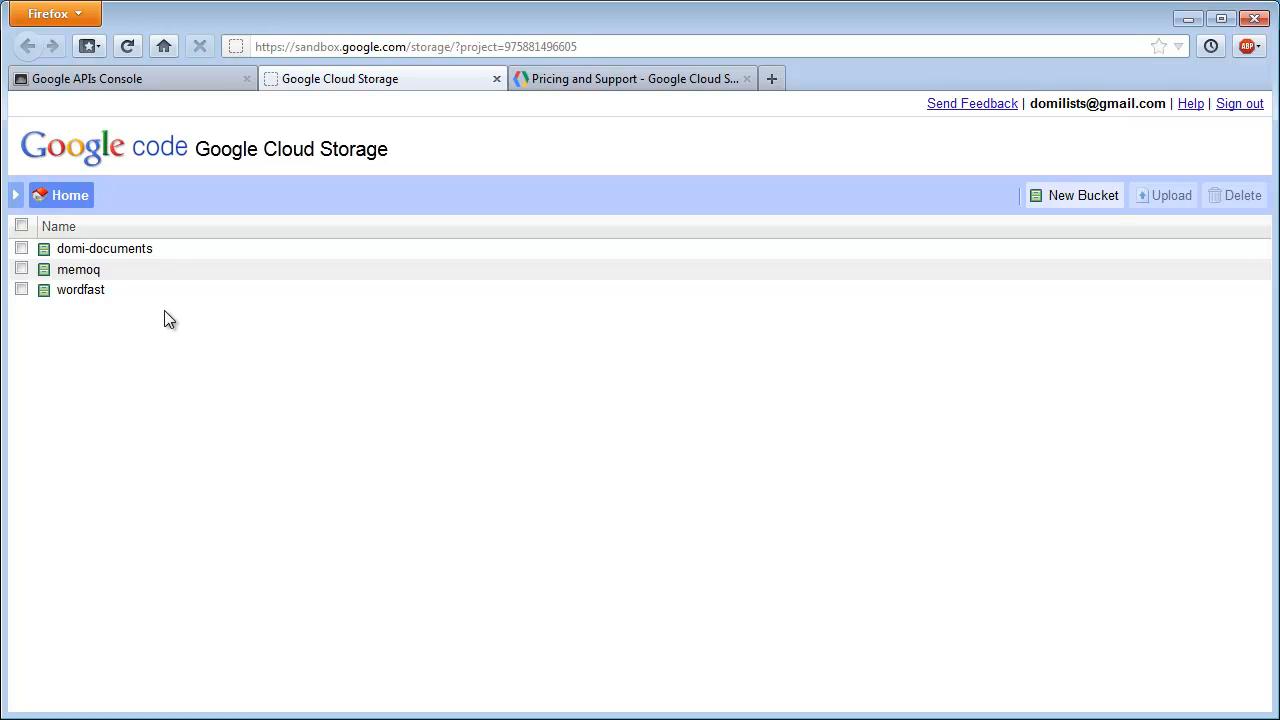
pyautogui.moveTo(1048, 212)
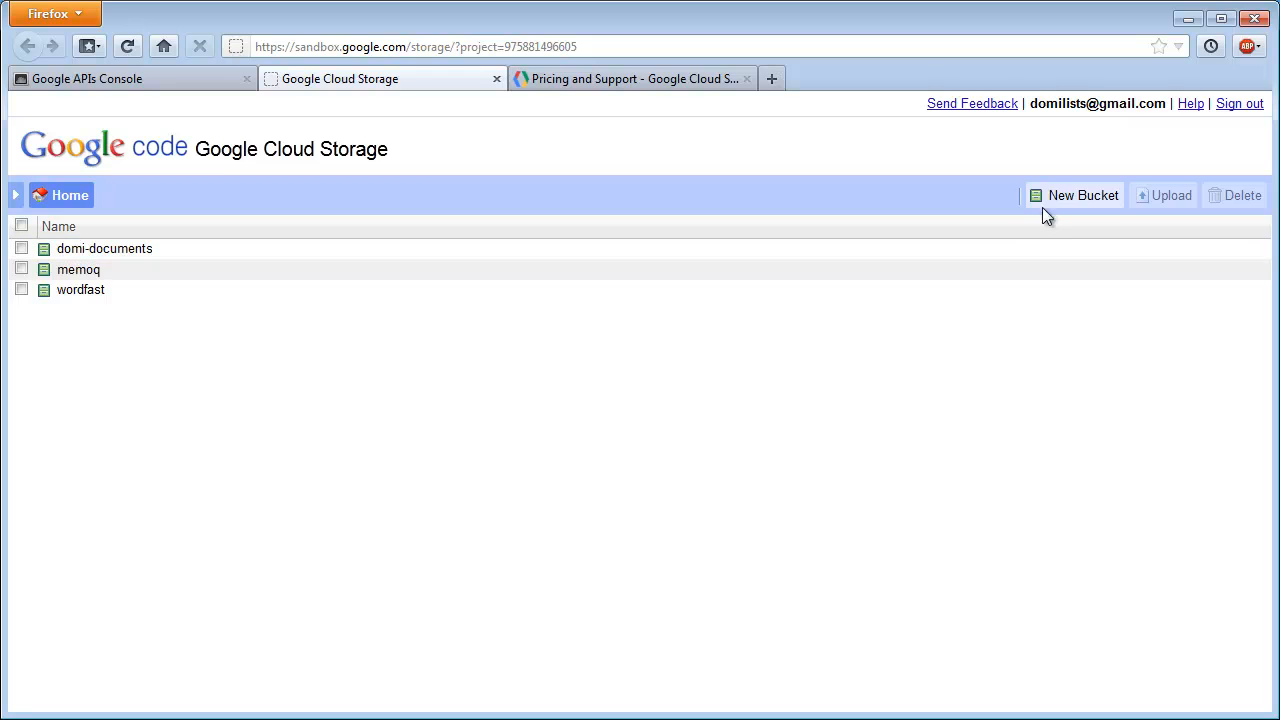
# Start a new bucket named 'youtube', which is rejected as unavailable.
pyautogui.click(1084, 196)
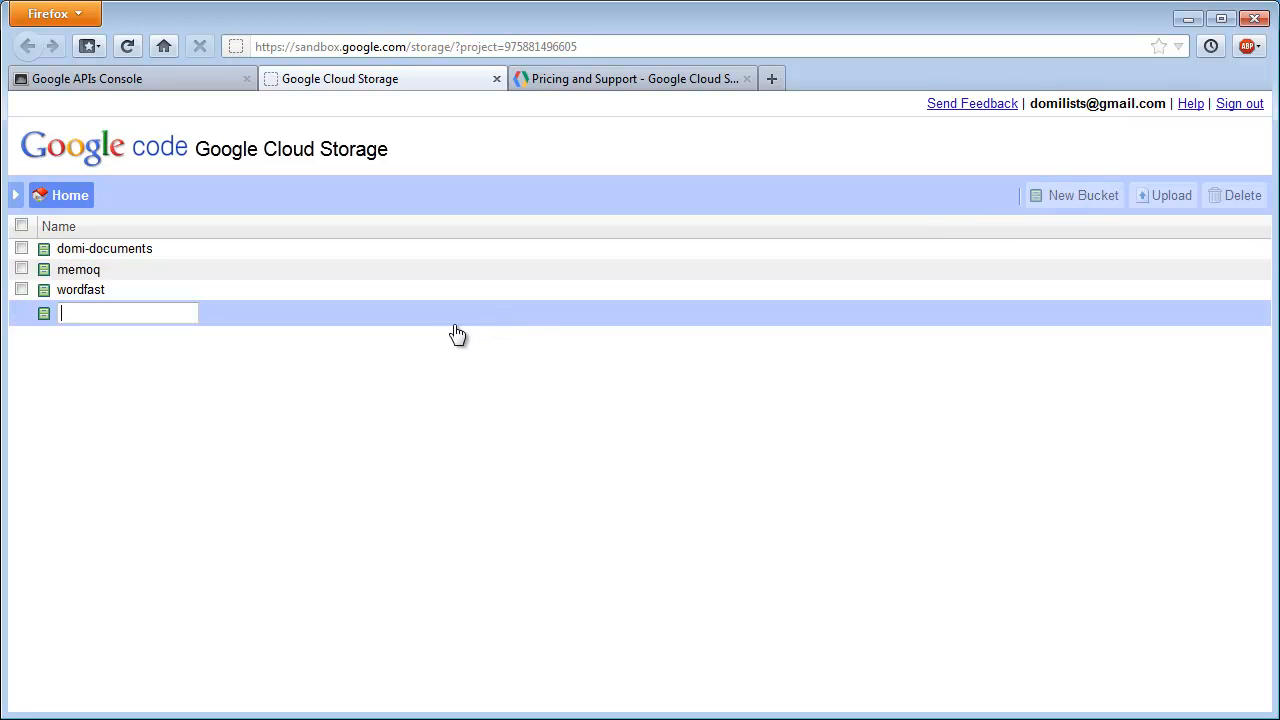
pyautogui.write('y')
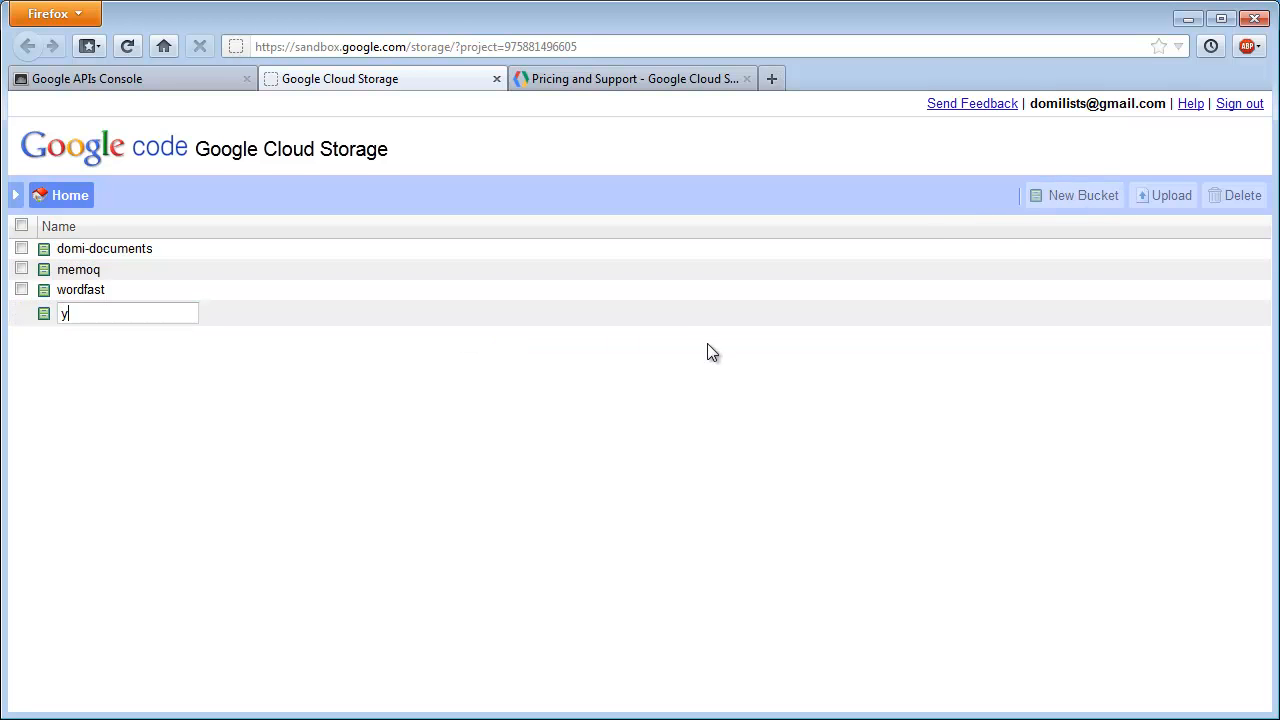
pyautogui.write('outub')
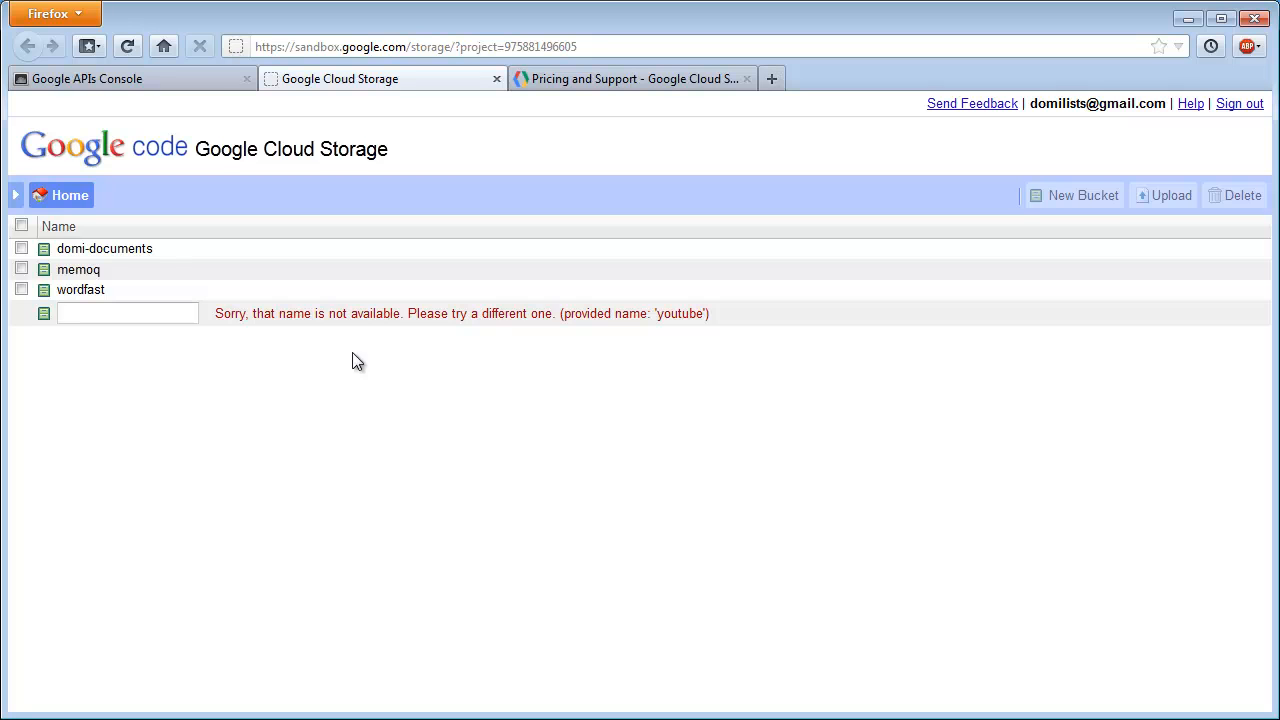
pyautogui.click(128, 312)
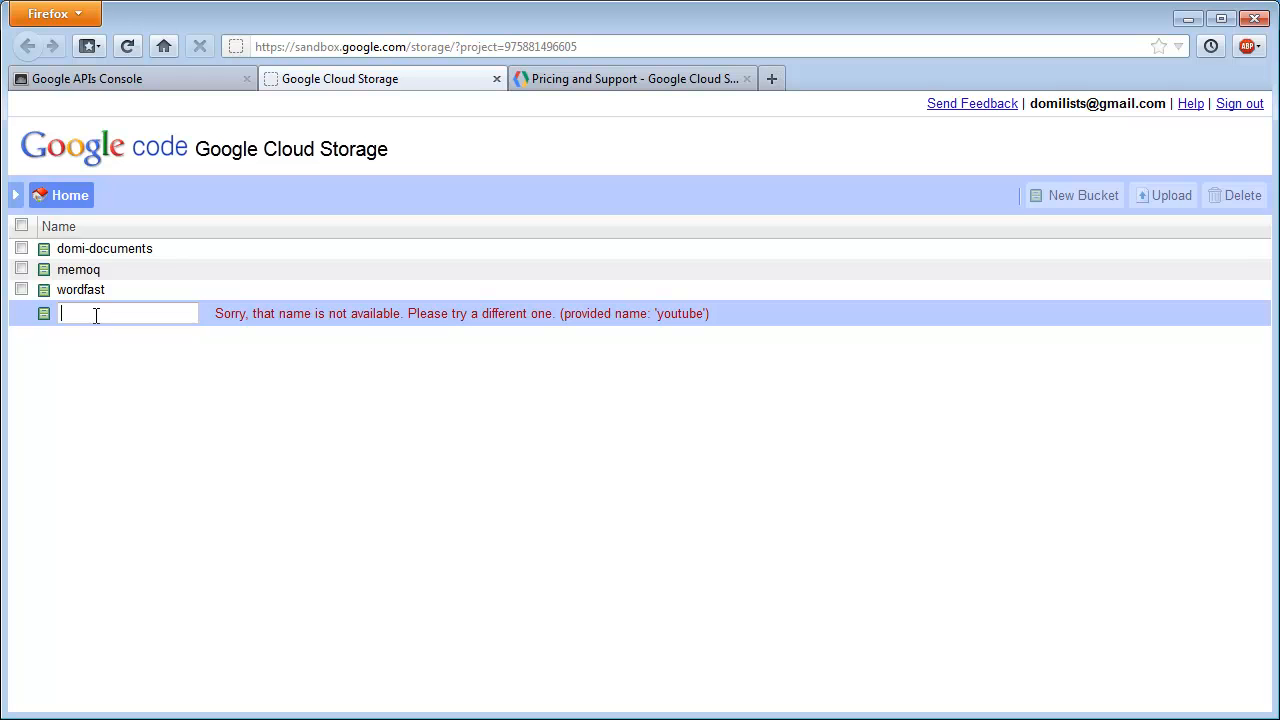
# Name the new bucket 'domi-youtube-videos' so it is created in the list.
pyautogui.write('domi')
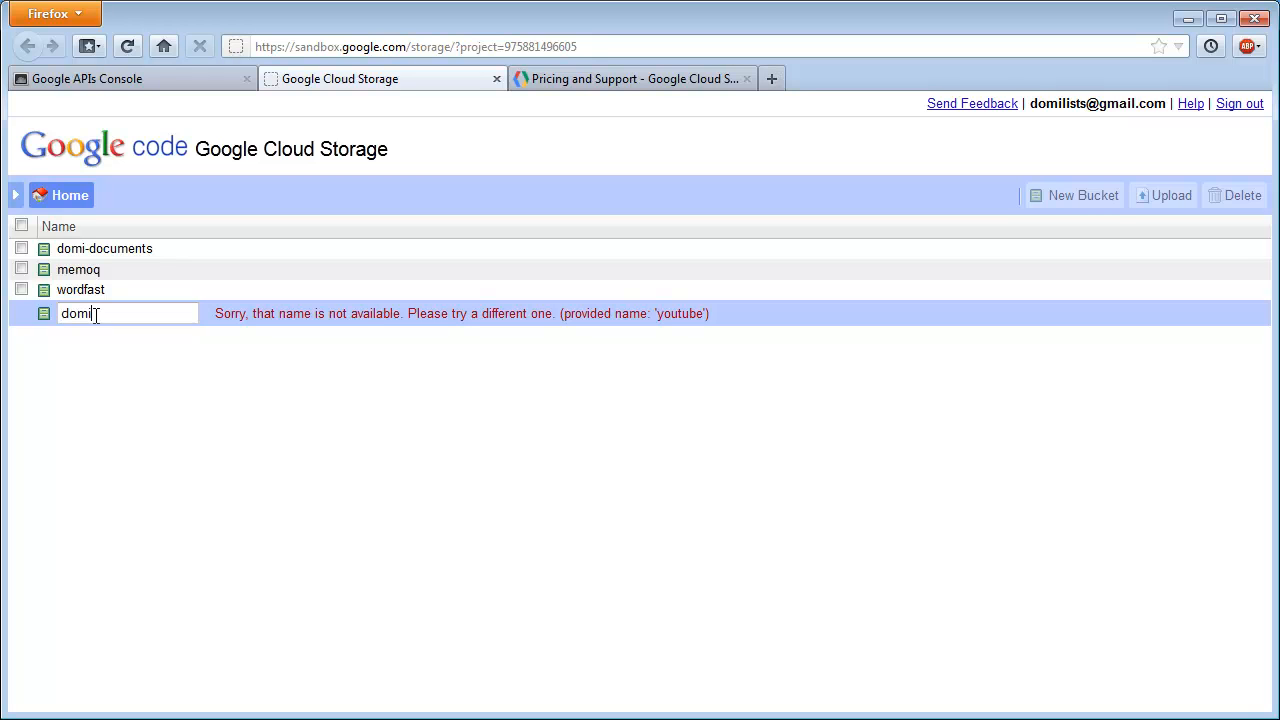
pyautogui.write('-youtu')
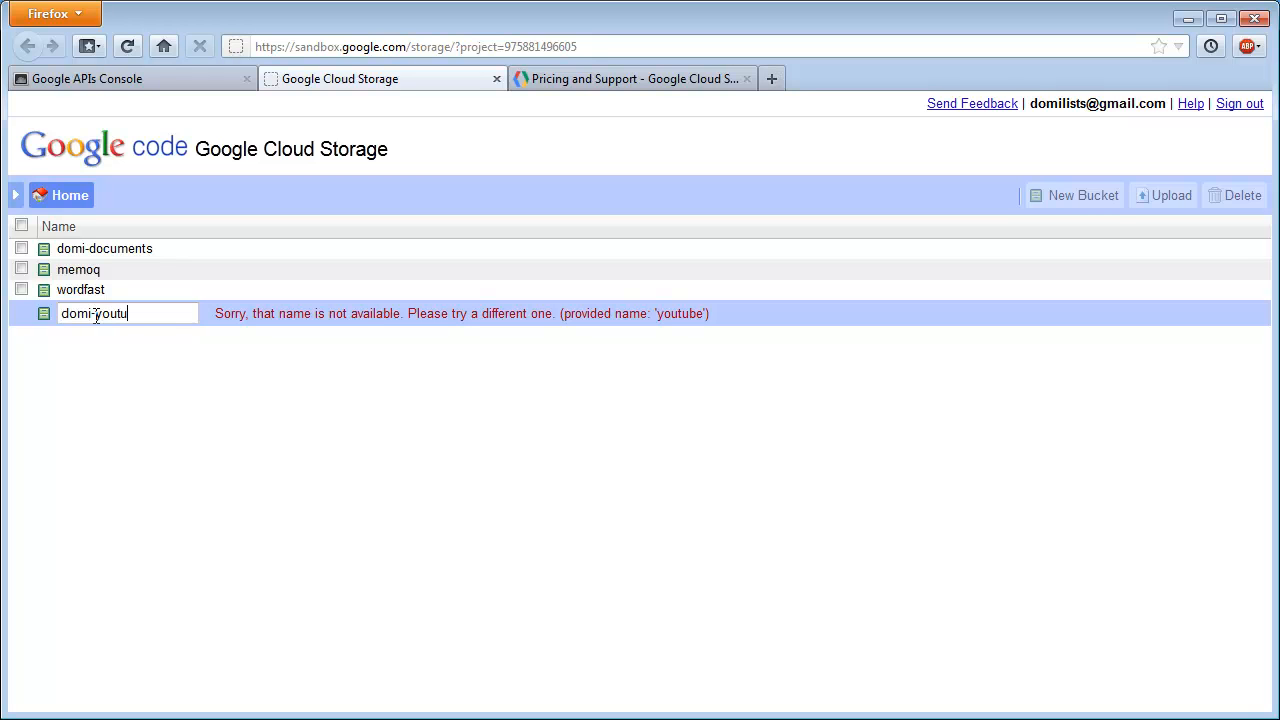
pyautogui.write('be')
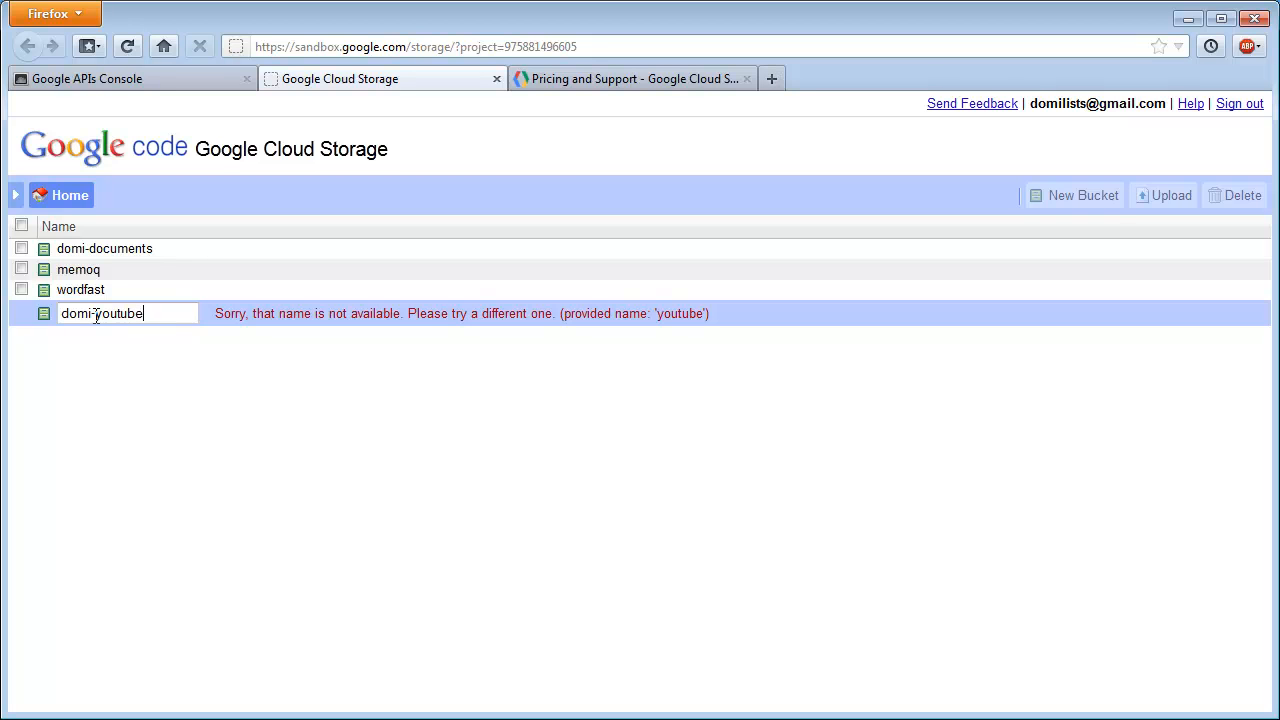
pyautogui.write('-videos')
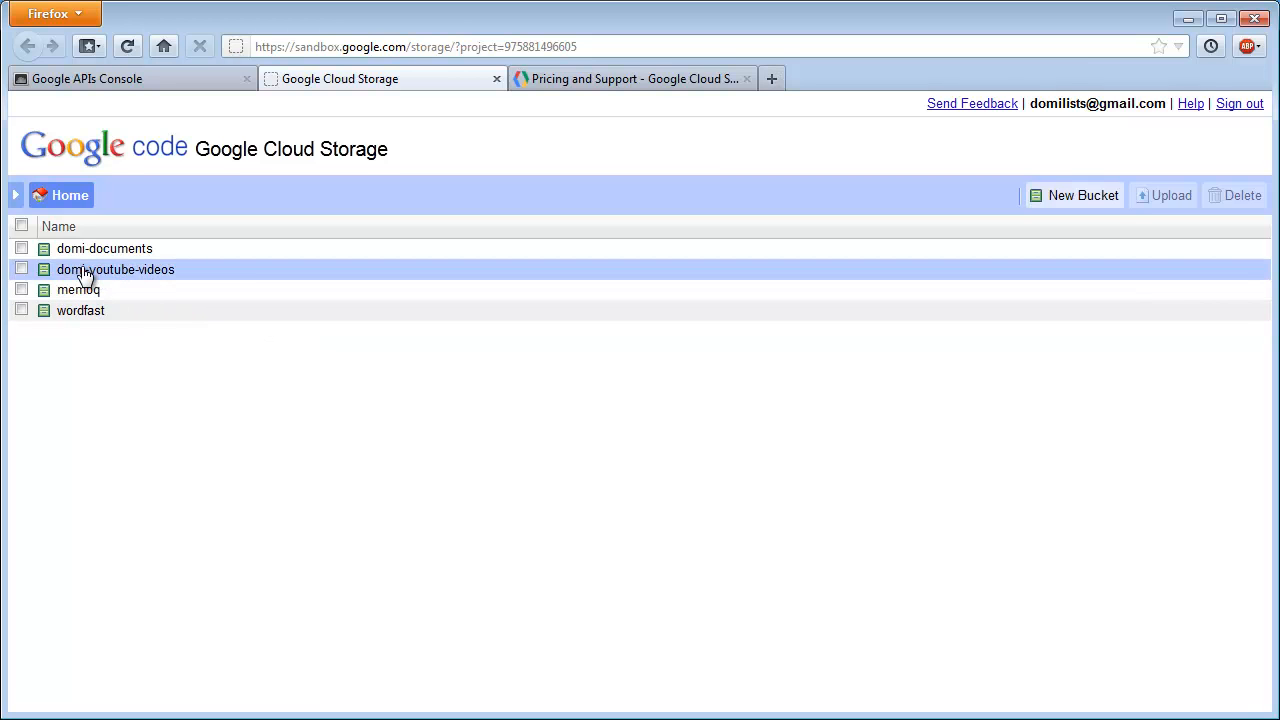
# Upload TXML-to-bilingual-doc2.mp4 (9.8 MB) into the domi-youtube-videos bucket.
pyautogui.doubleClick(116, 268)
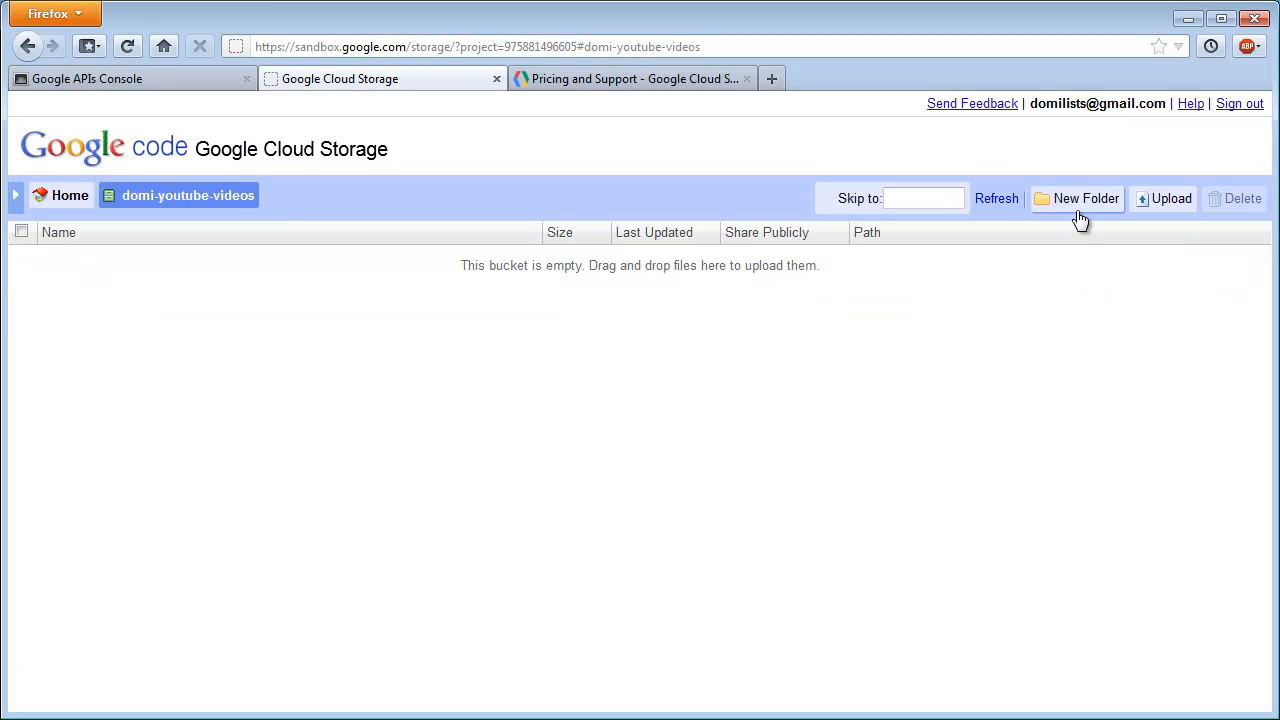
pyautogui.moveTo(1108, 226)
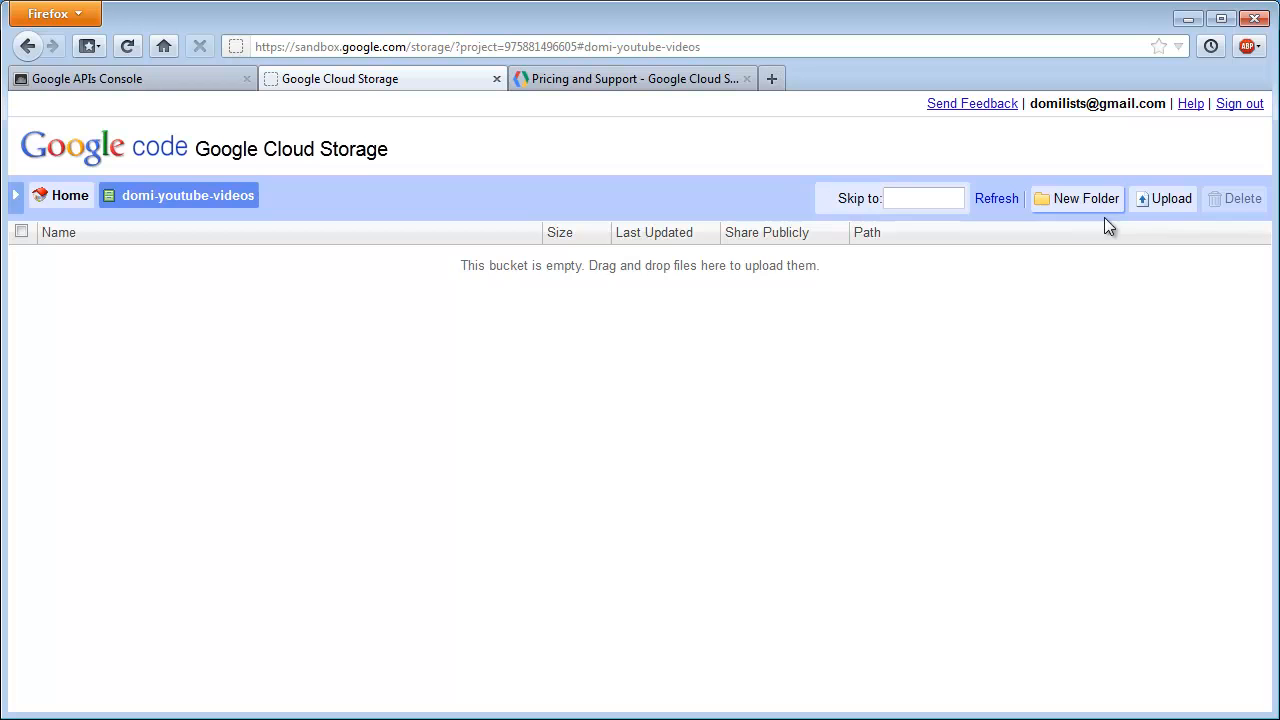
pyautogui.moveTo(1164, 198)
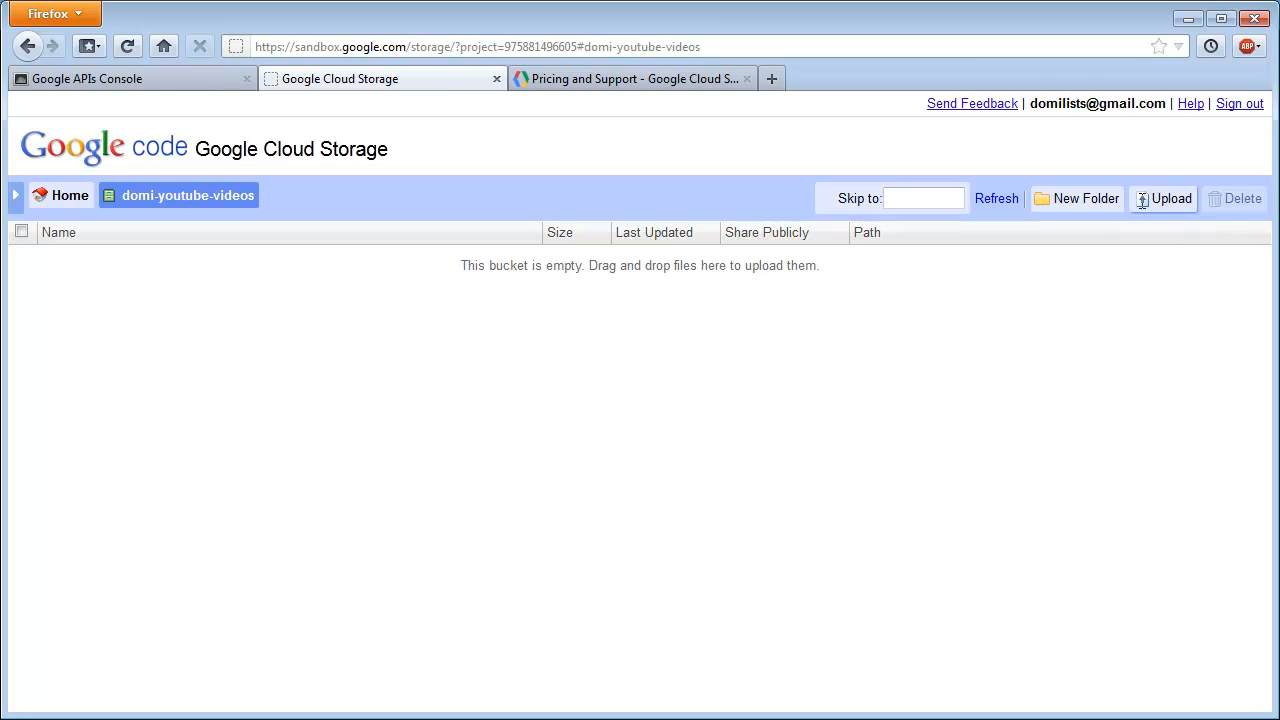
pyautogui.click(1164, 198)
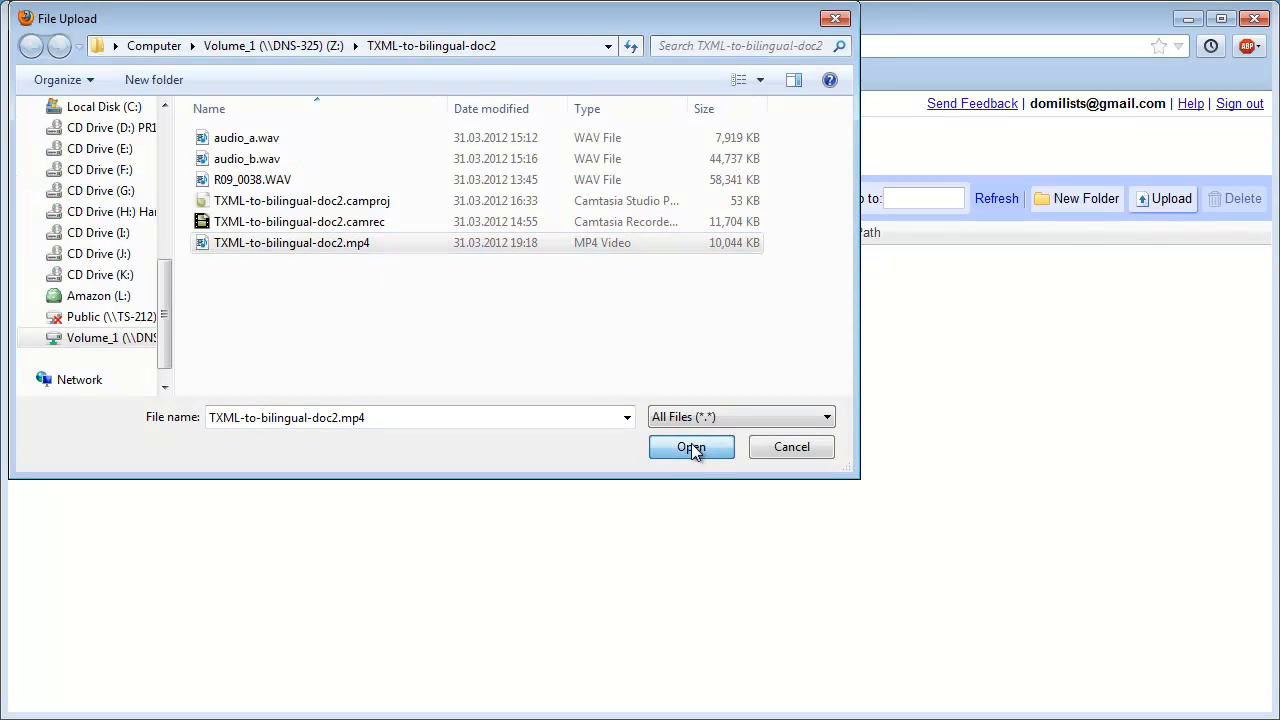
pyautogui.click(692, 448)
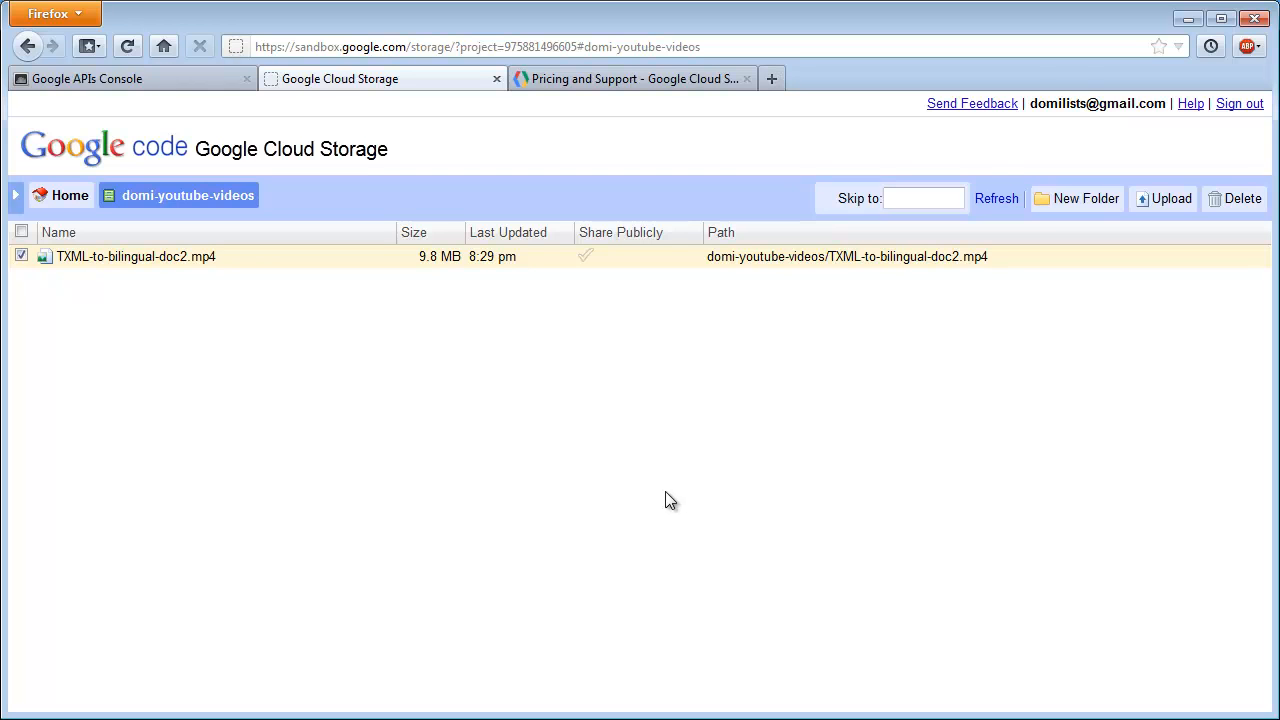
pyautogui.moveTo(304, 384)
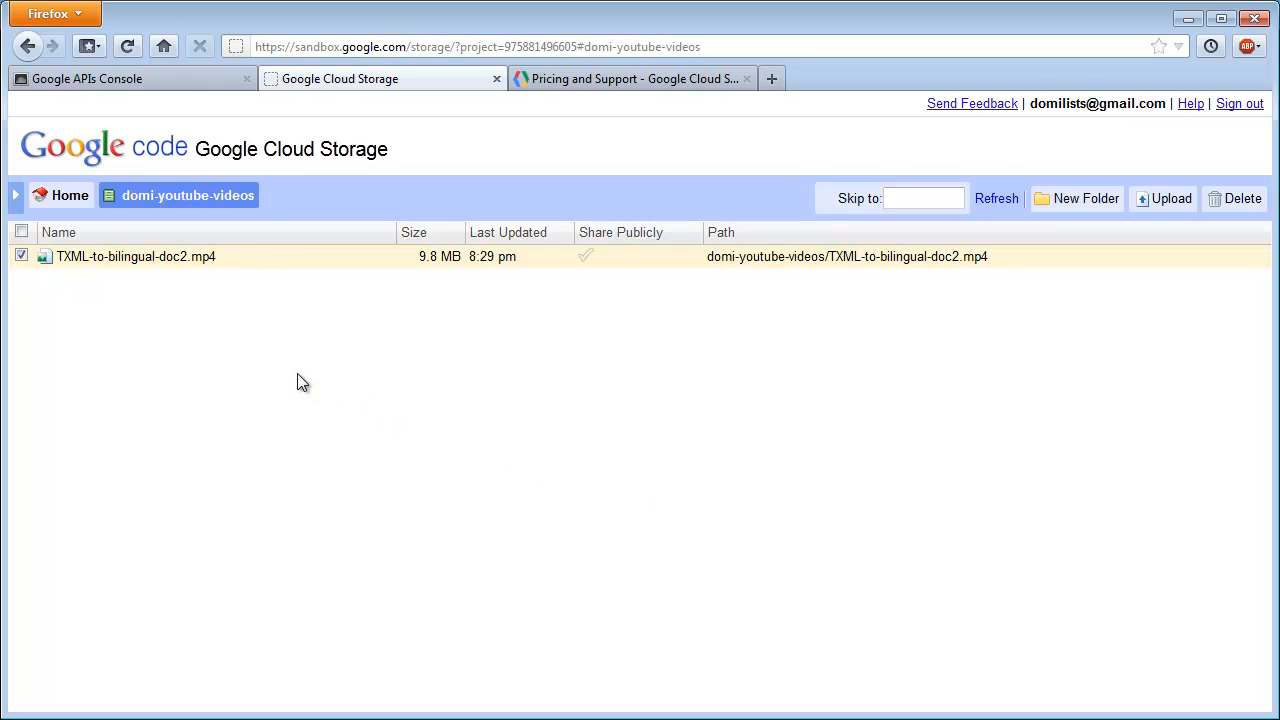
pyautogui.moveTo(356, 360)
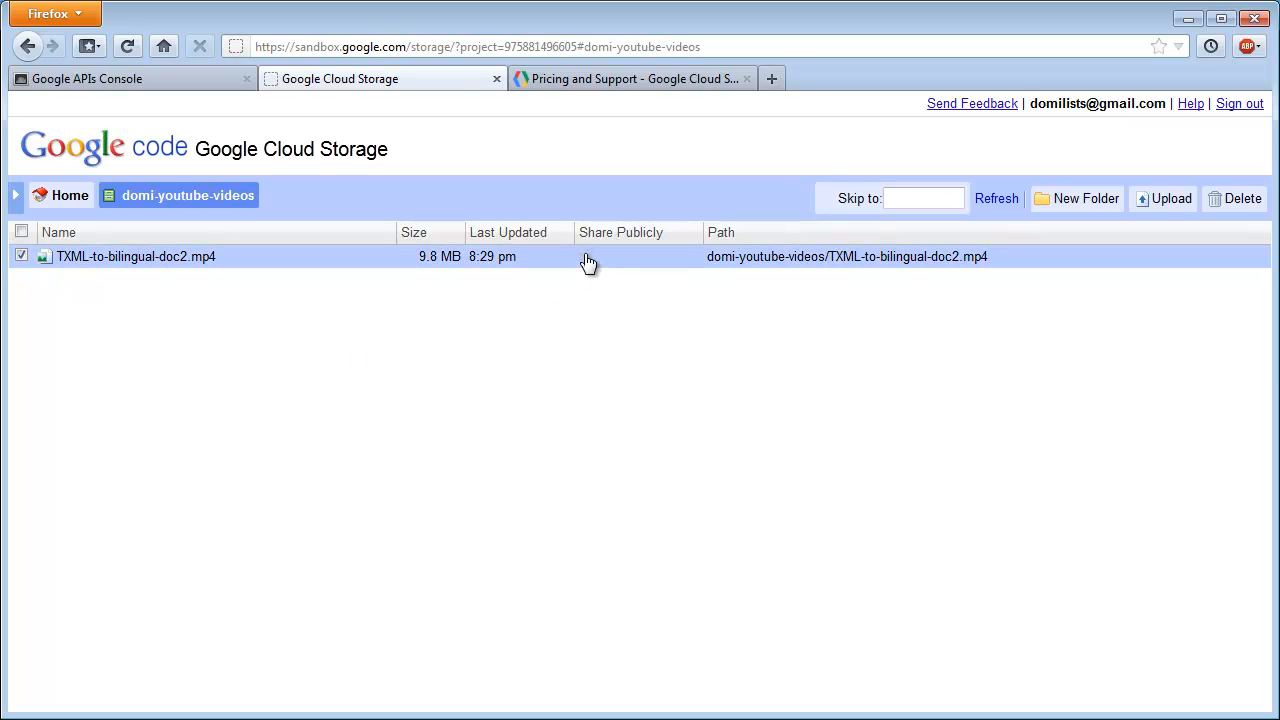
pyautogui.click(588, 256)
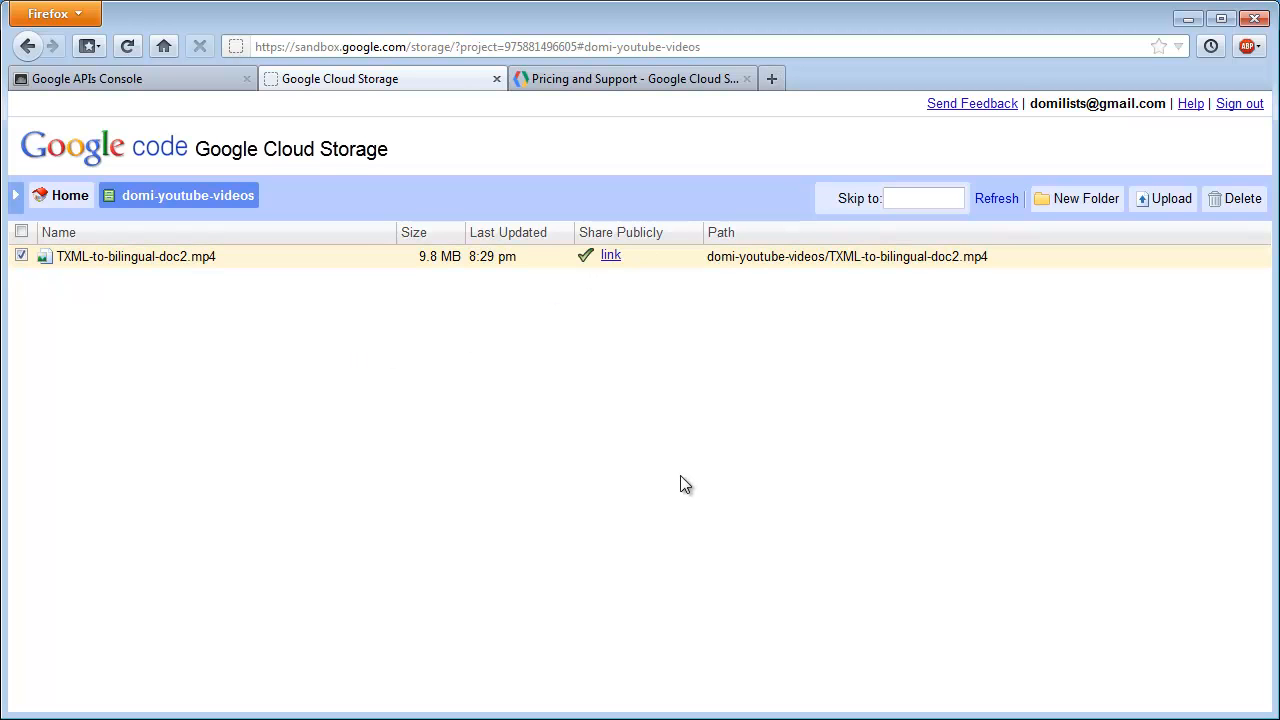
pyautogui.moveTo(610, 256)
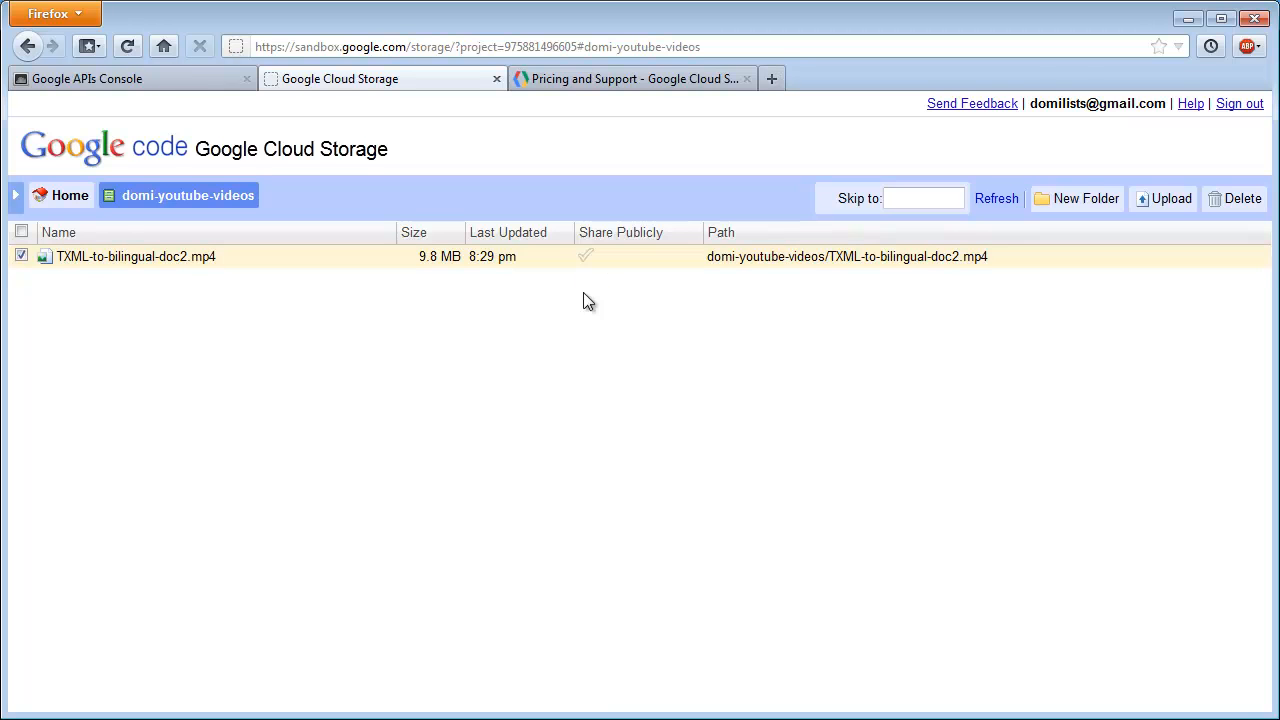
pyautogui.moveTo(596, 316)
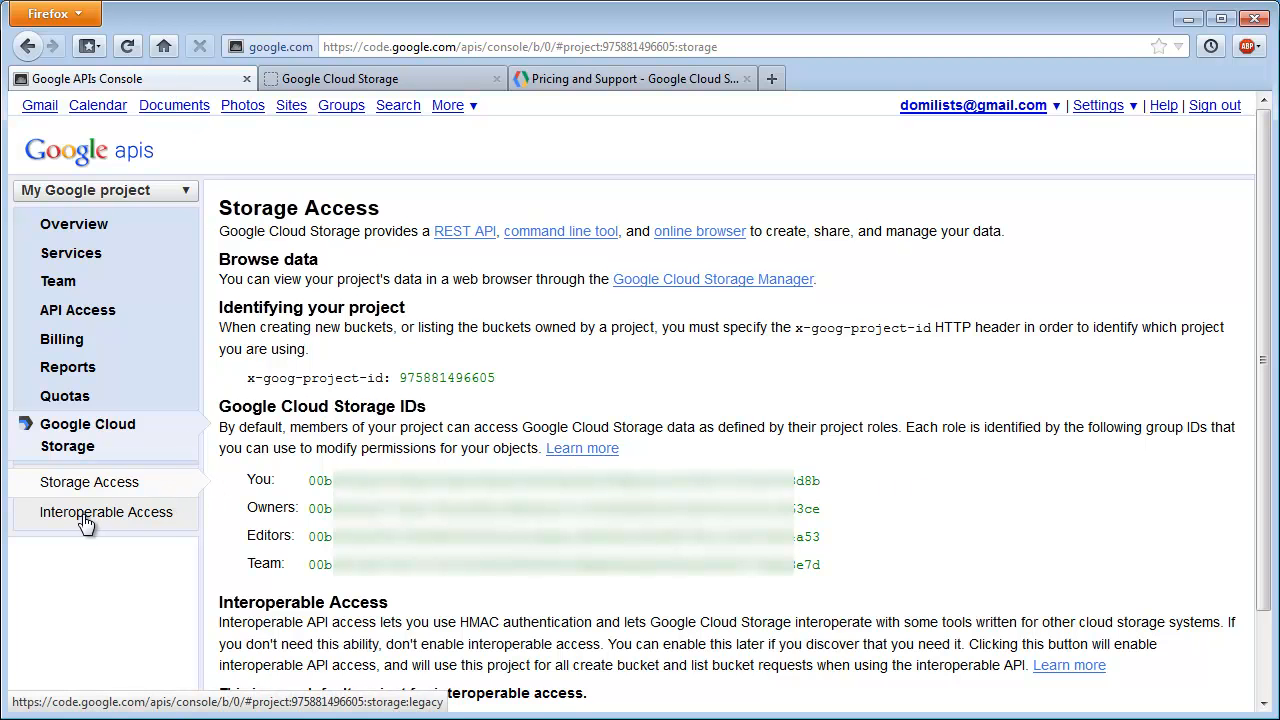
# Show the Interoperable Storage Access Keys page listing the project's access key.
pyautogui.click(106, 512)
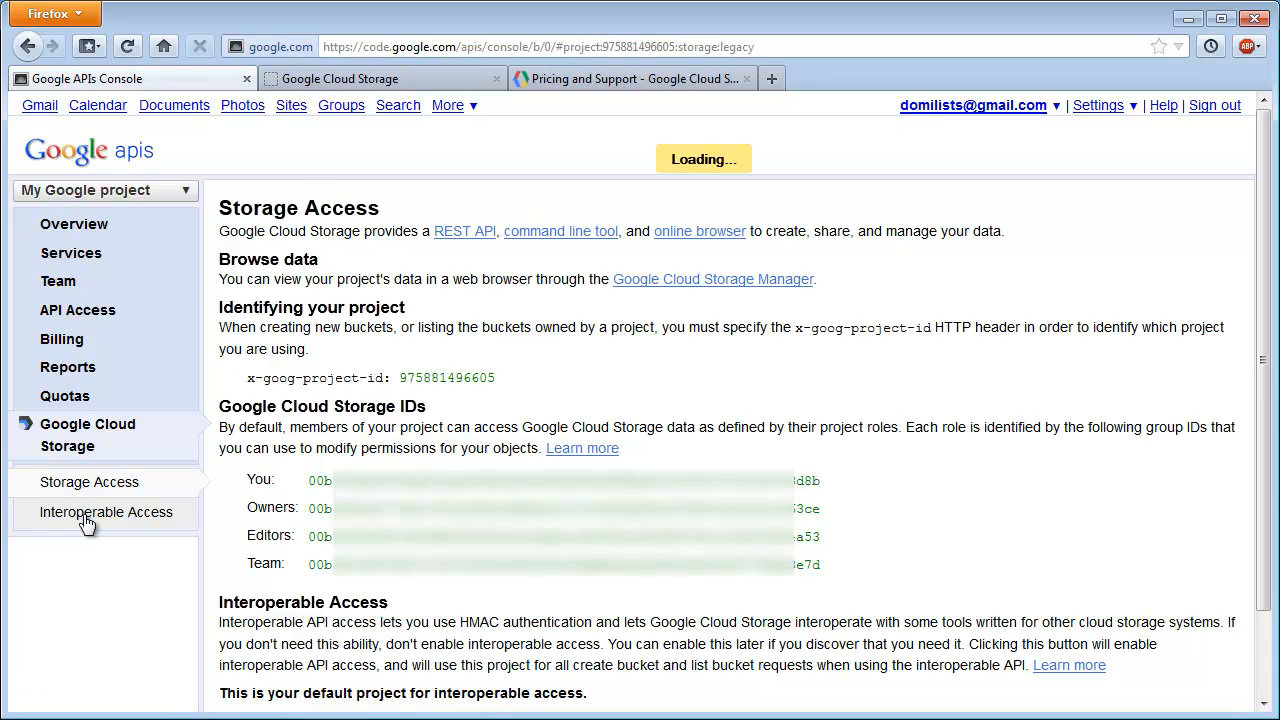
pyautogui.click(106, 512)
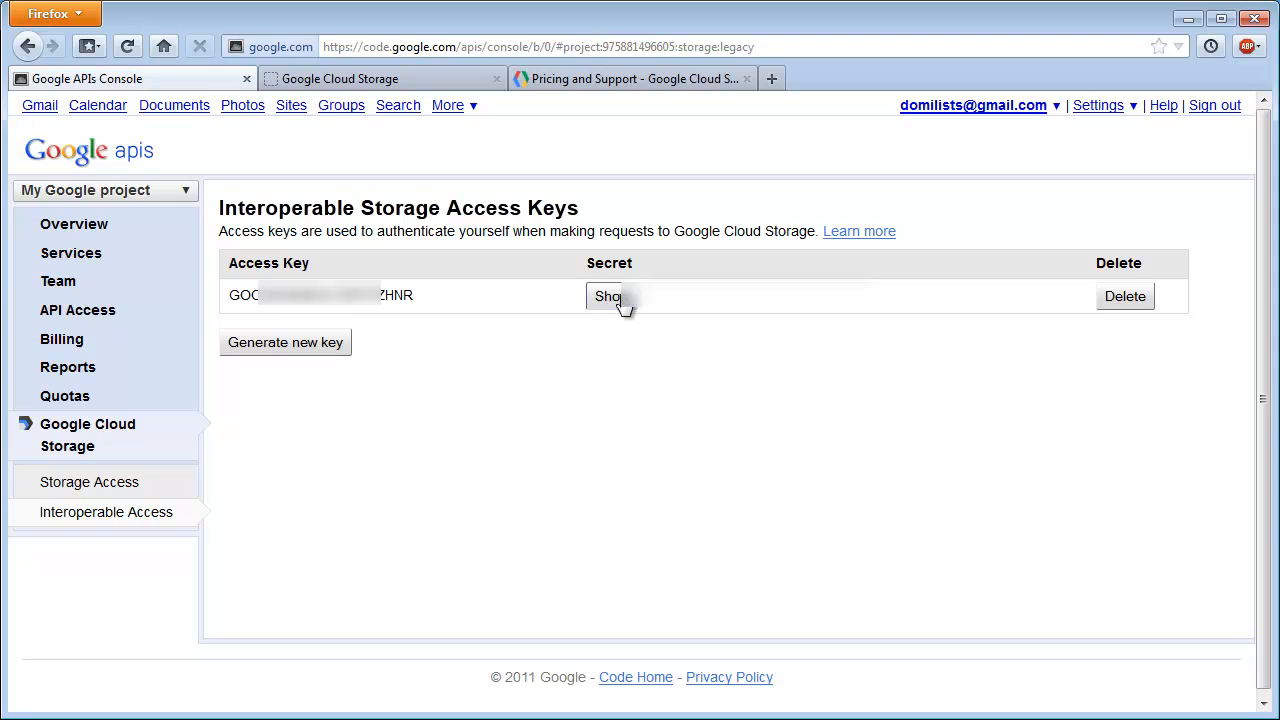
# Reveal the secret beside the interoperable access key.
pyautogui.click(608, 296)
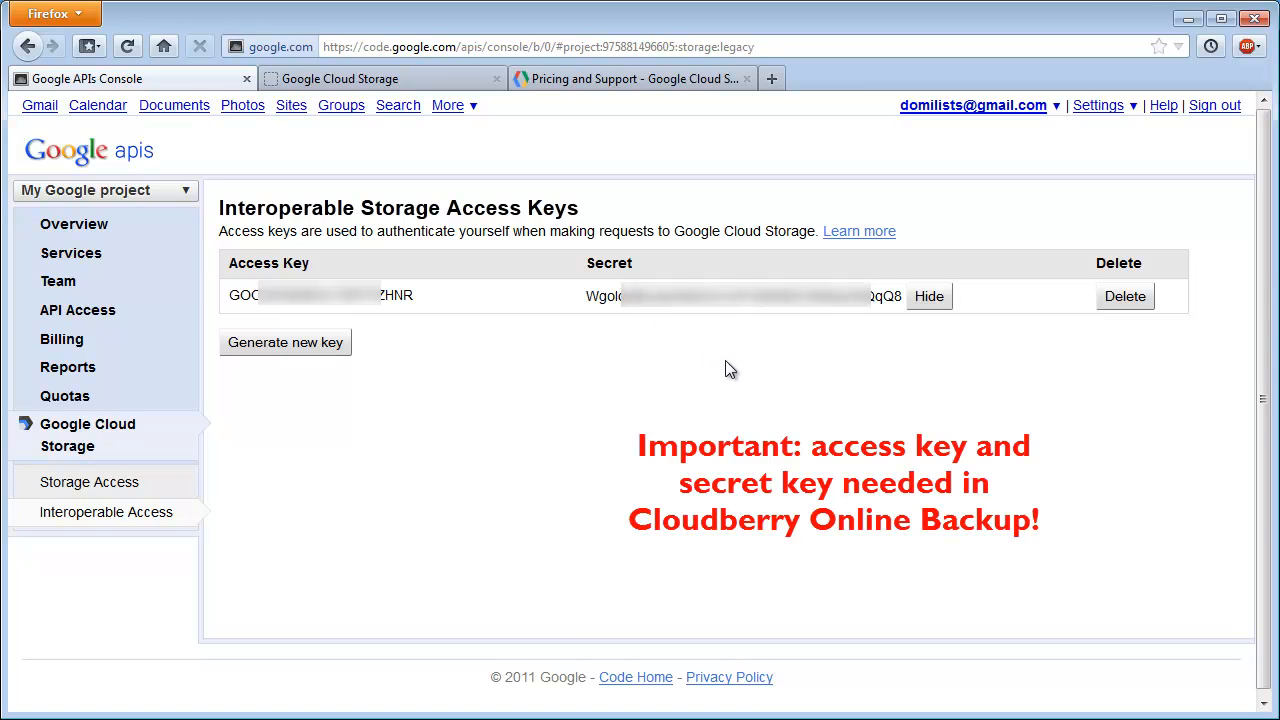
pyautogui.moveTo(732, 374)
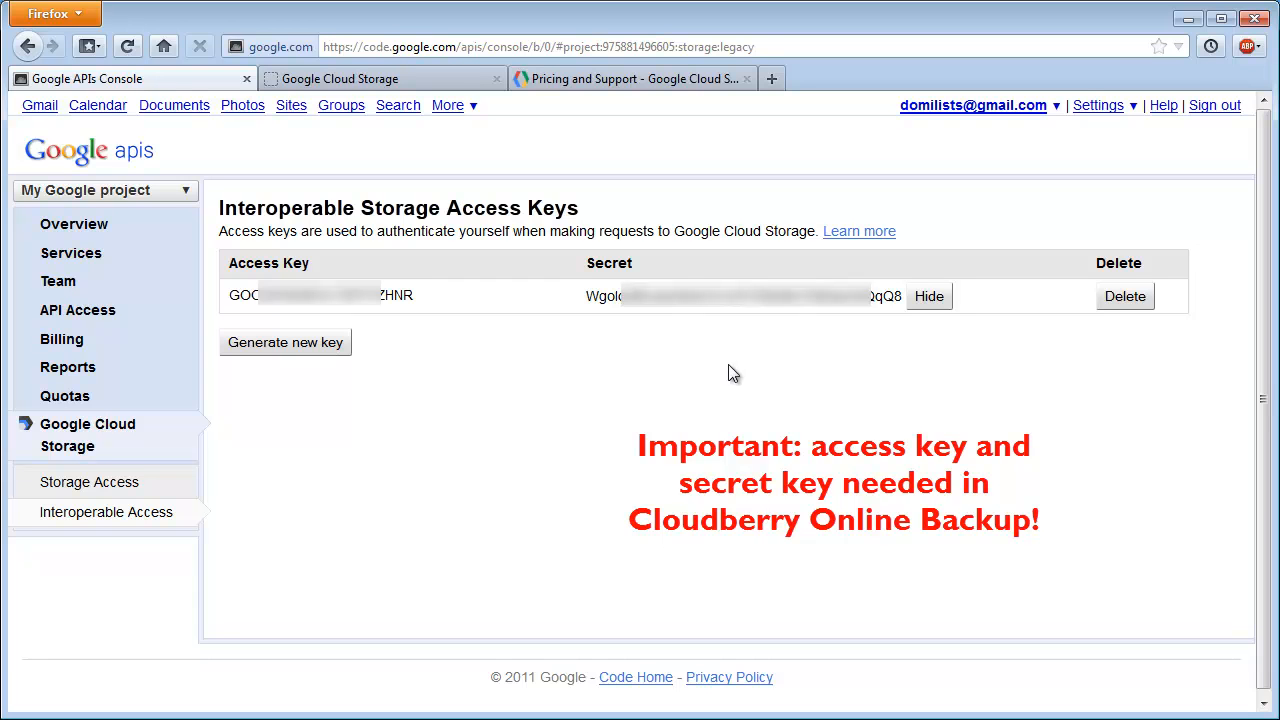
pyautogui.moveTo(668, 374)
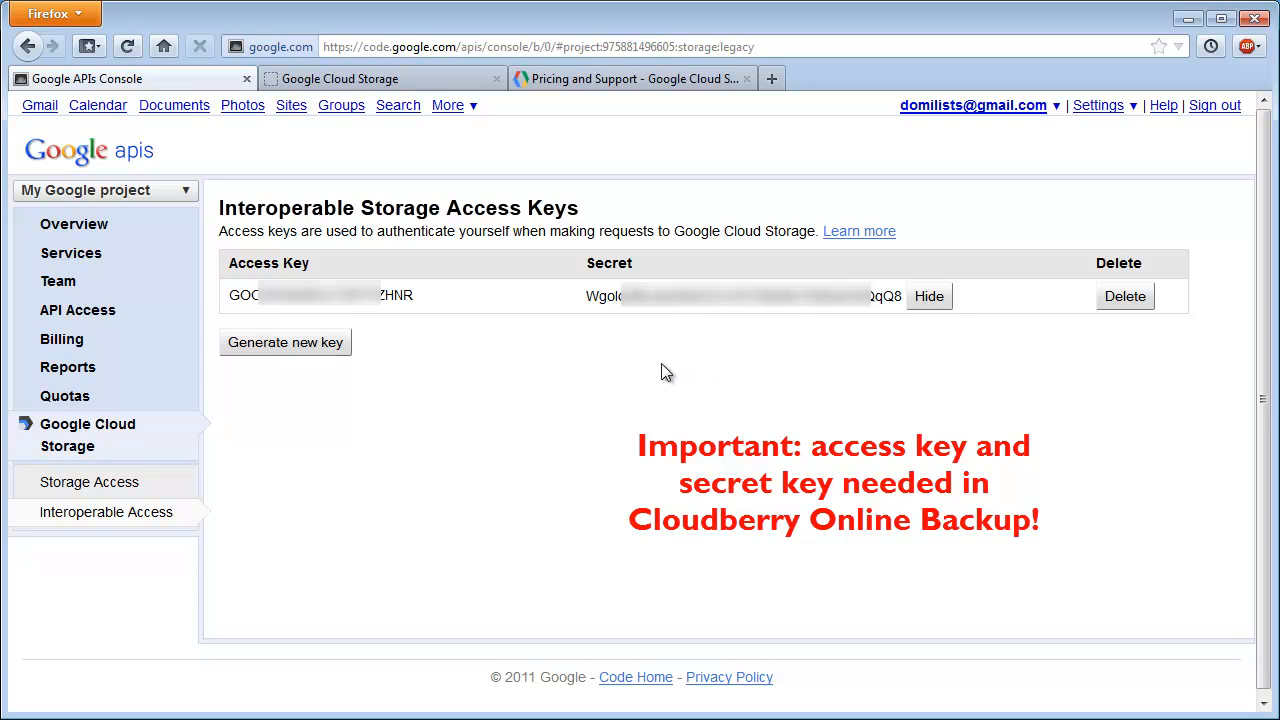
pyautogui.moveTo(634, 374)
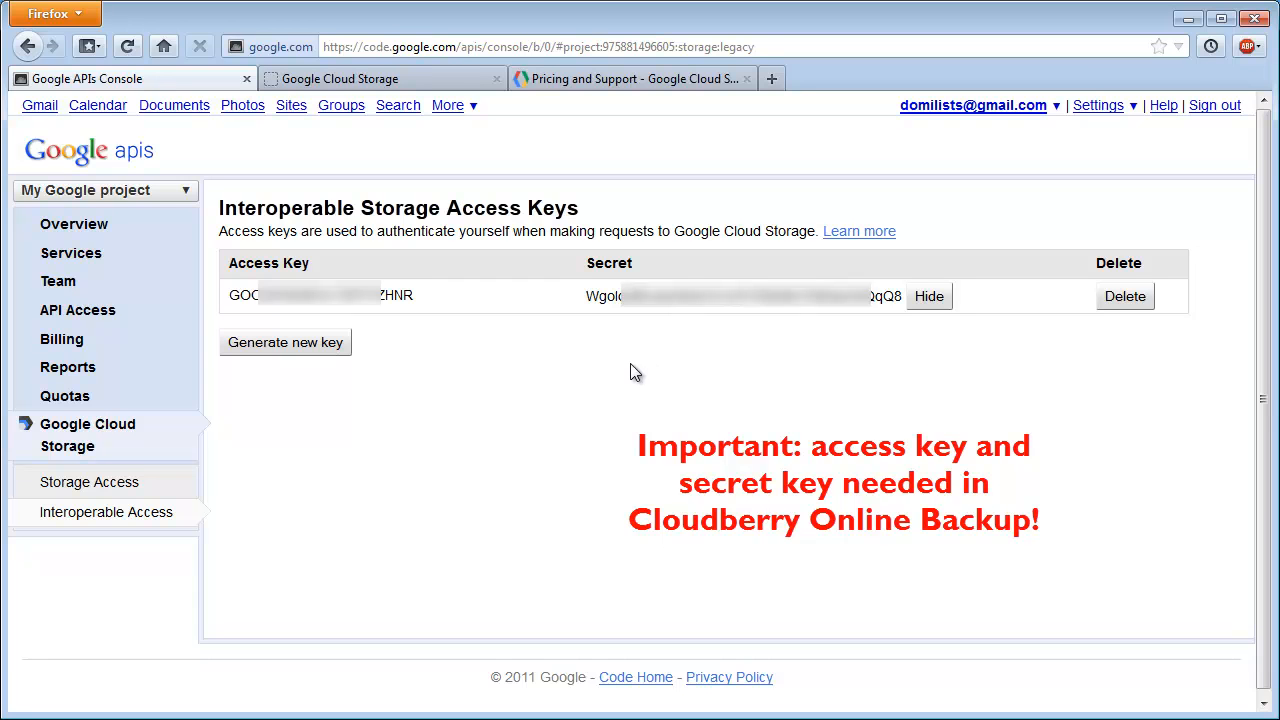
pyautogui.moveTo(520, 392)
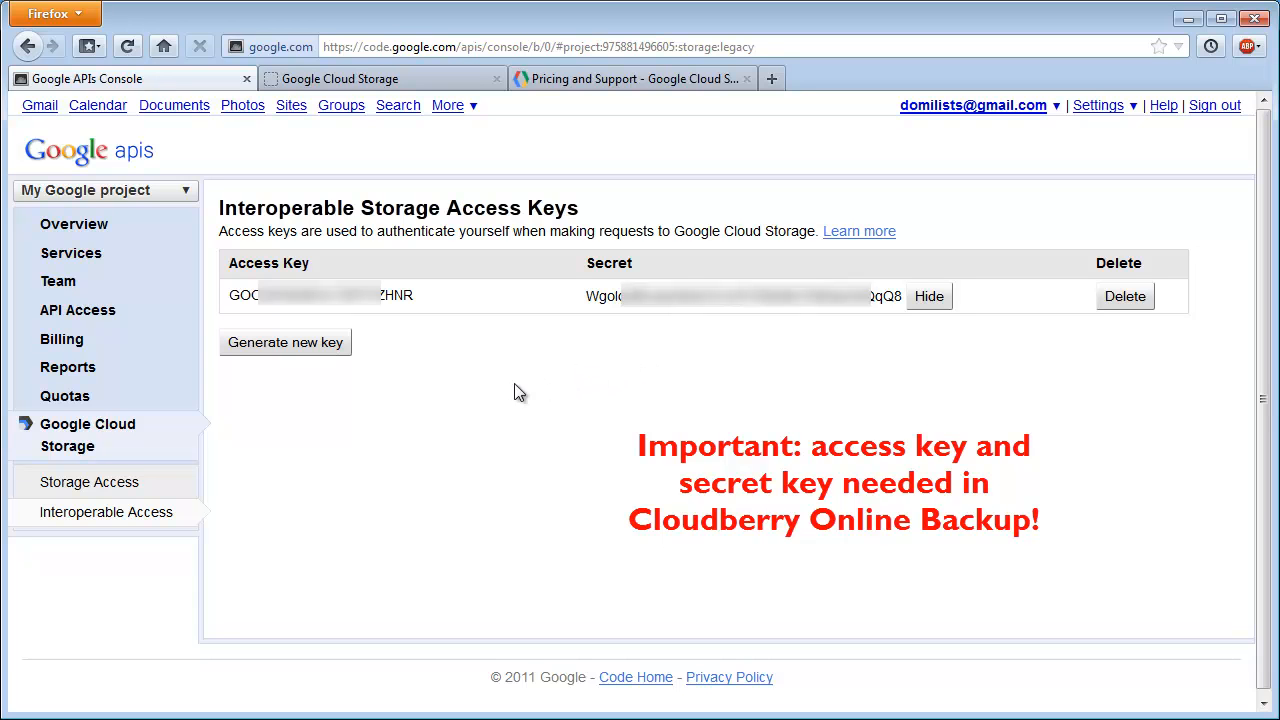